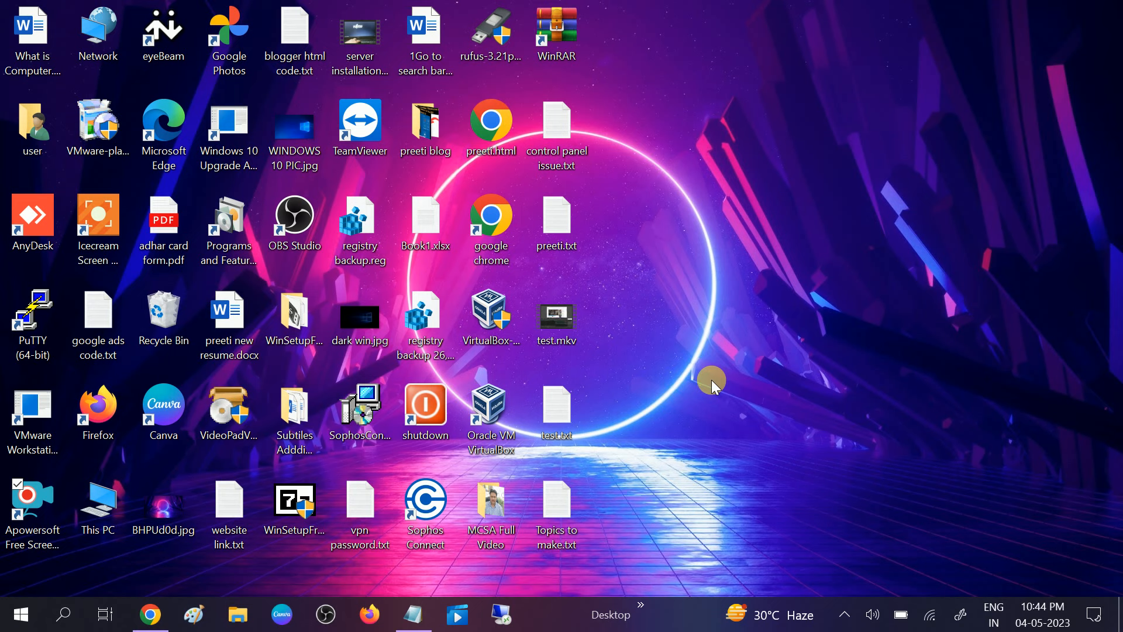
pyautogui.moveTo(765, 343)
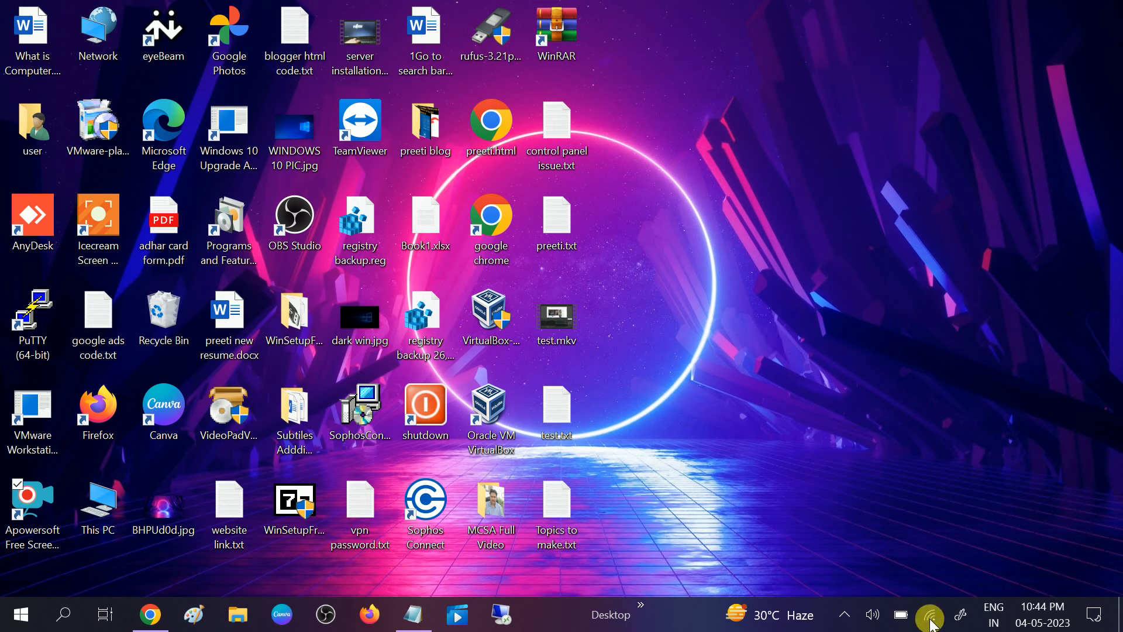
pyautogui.moveTo(929, 614)
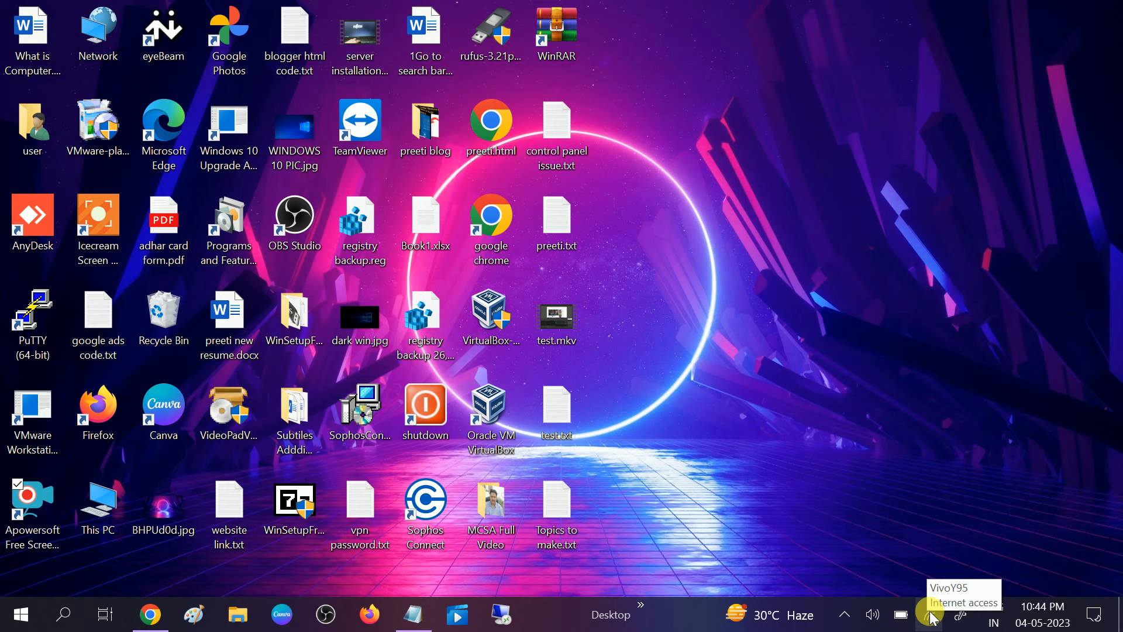
# Show the network flyout from the system tray, with VivoY95 listed as connected.
pyautogui.click(929, 615)
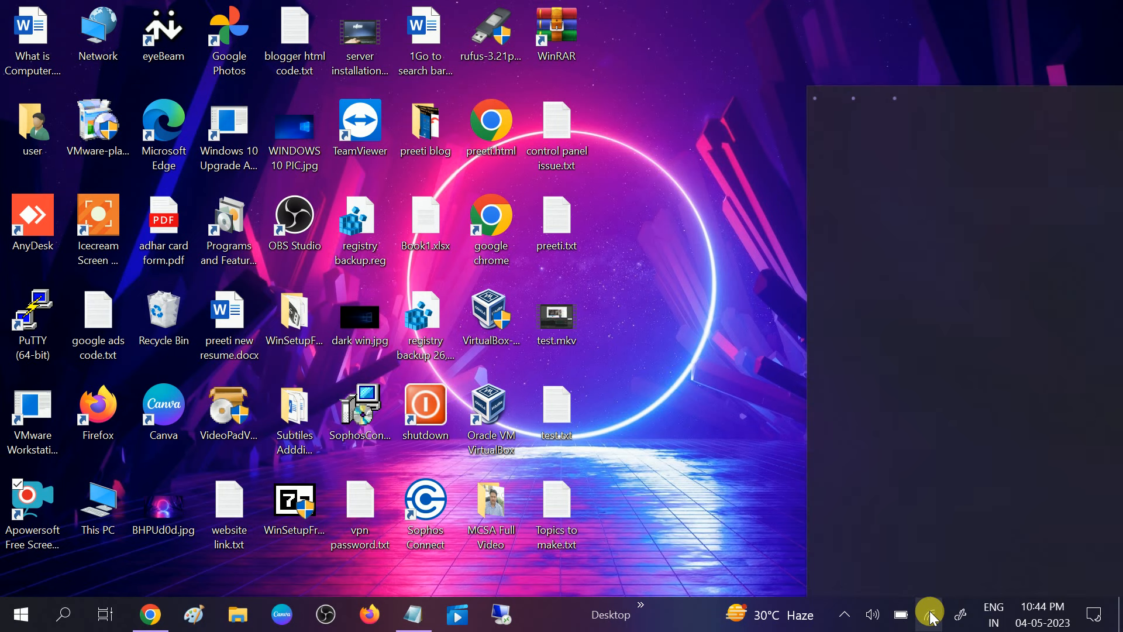
pyautogui.click(930, 614)
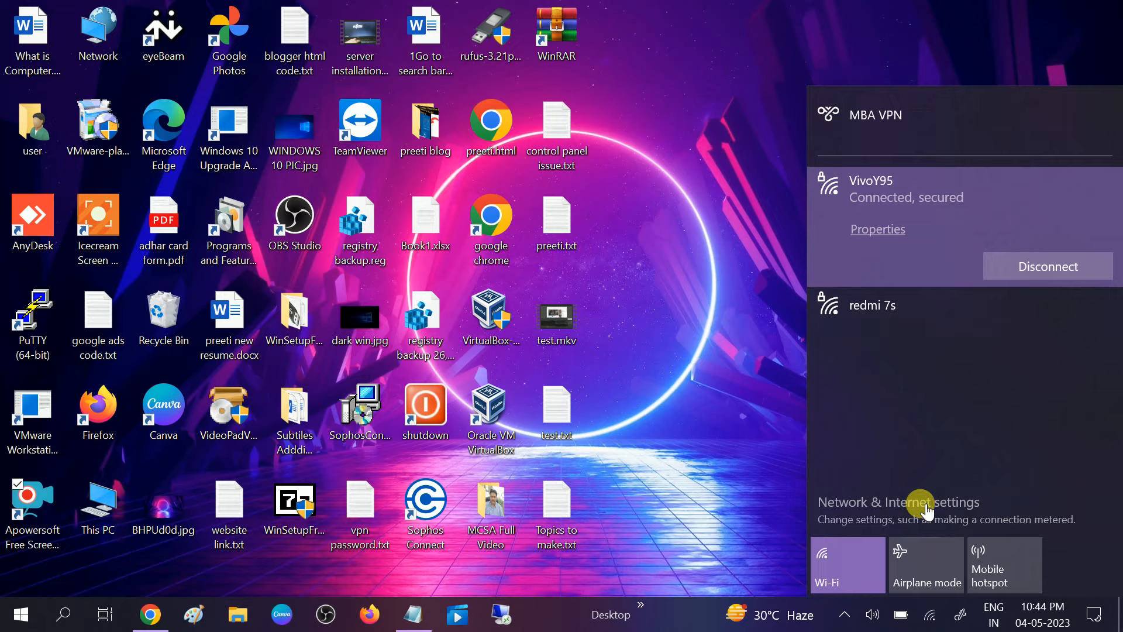
# Go from the flyout to Network & Internet settings and select the Wi-Fi page.
pyautogui.click(898, 502)
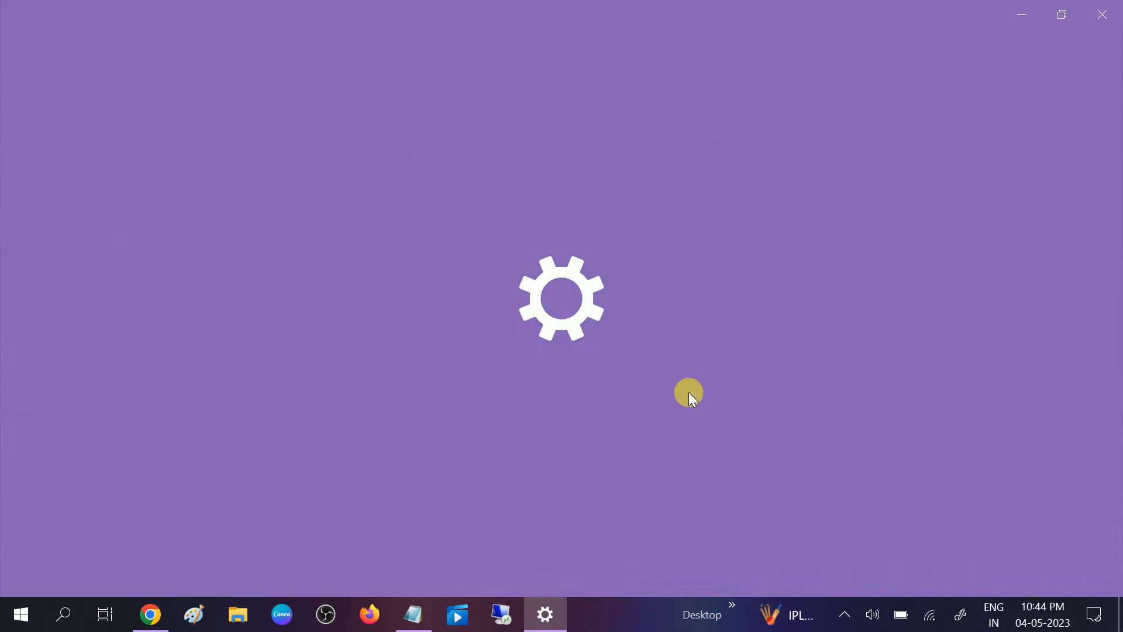
pyautogui.moveTo(399, 415)
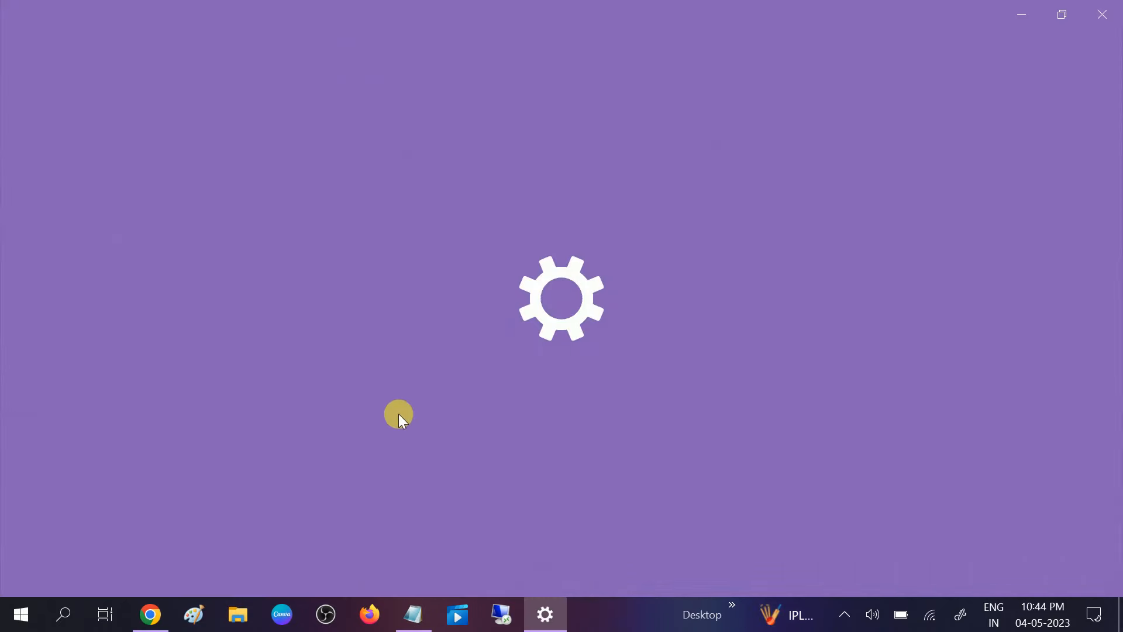
pyautogui.click(544, 614)
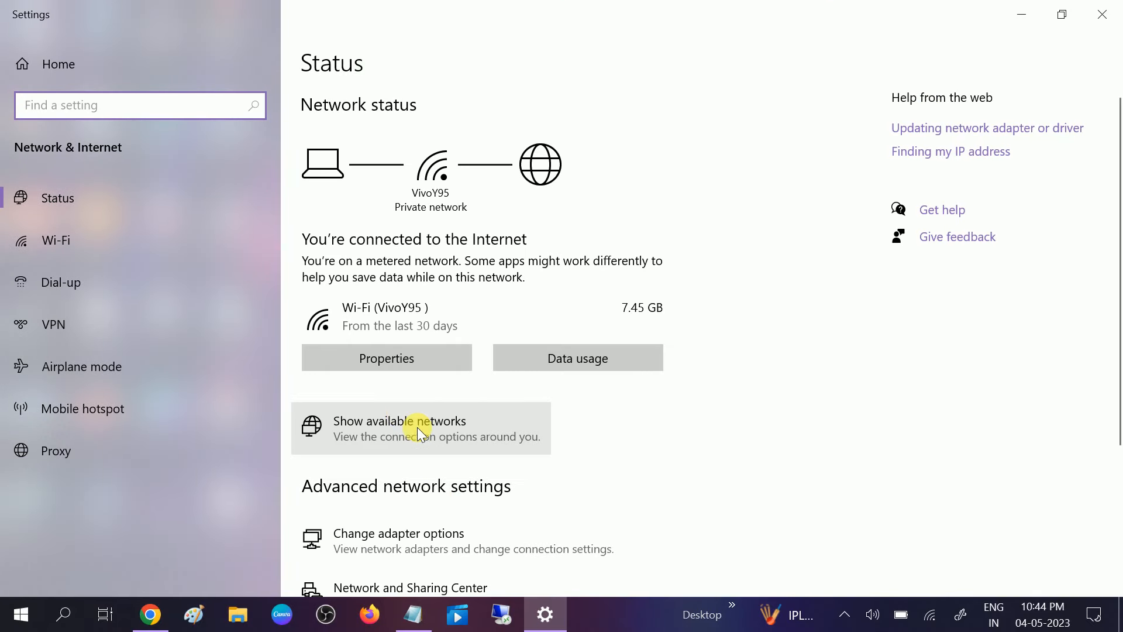
pyautogui.moveTo(94, 282)
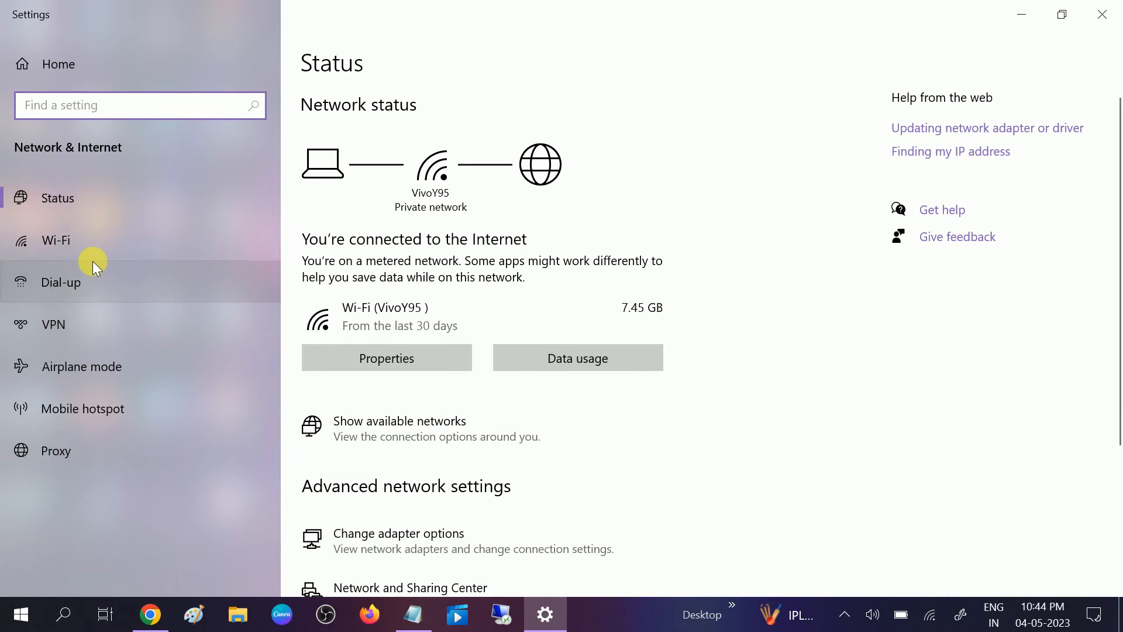
pyautogui.moveTo(64, 255)
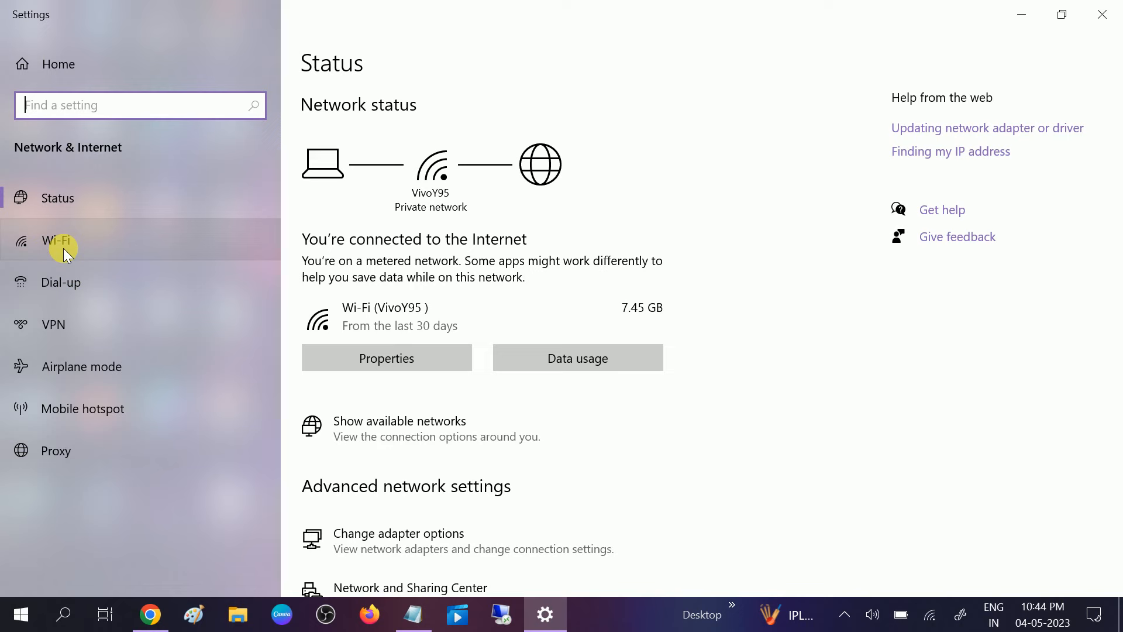
pyautogui.click(57, 240)
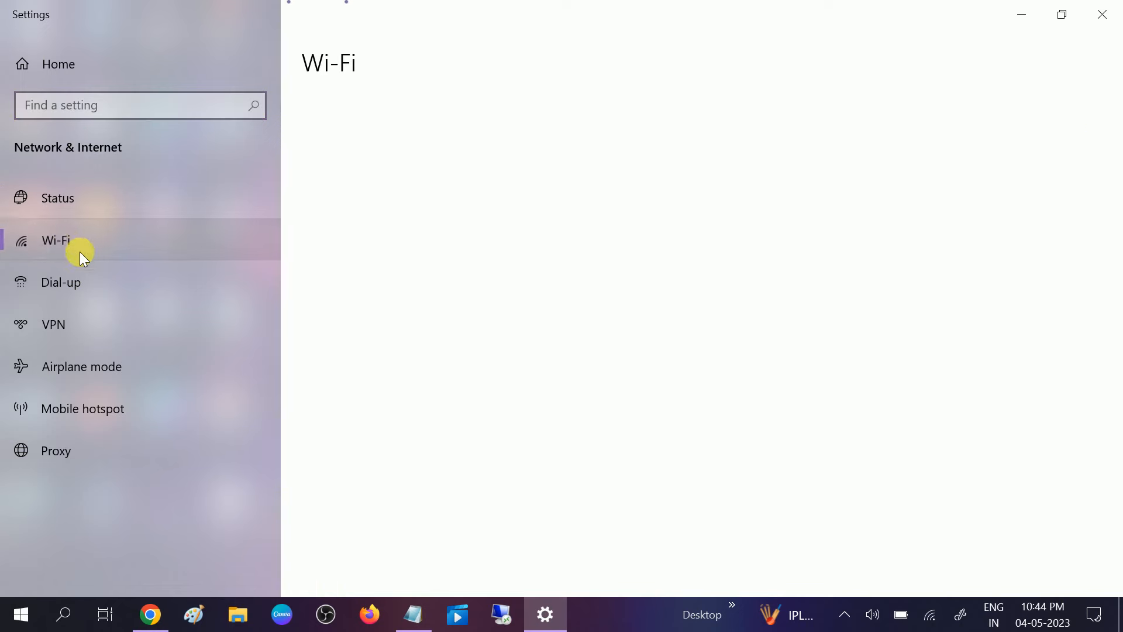
pyautogui.click(55, 240)
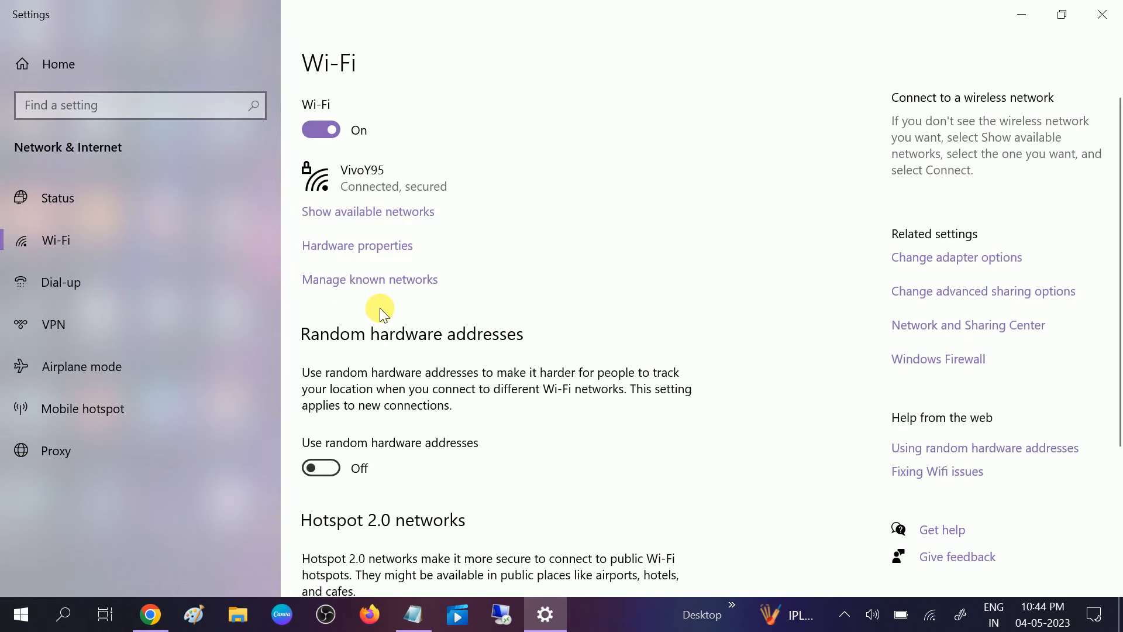
pyautogui.moveTo(372, 283)
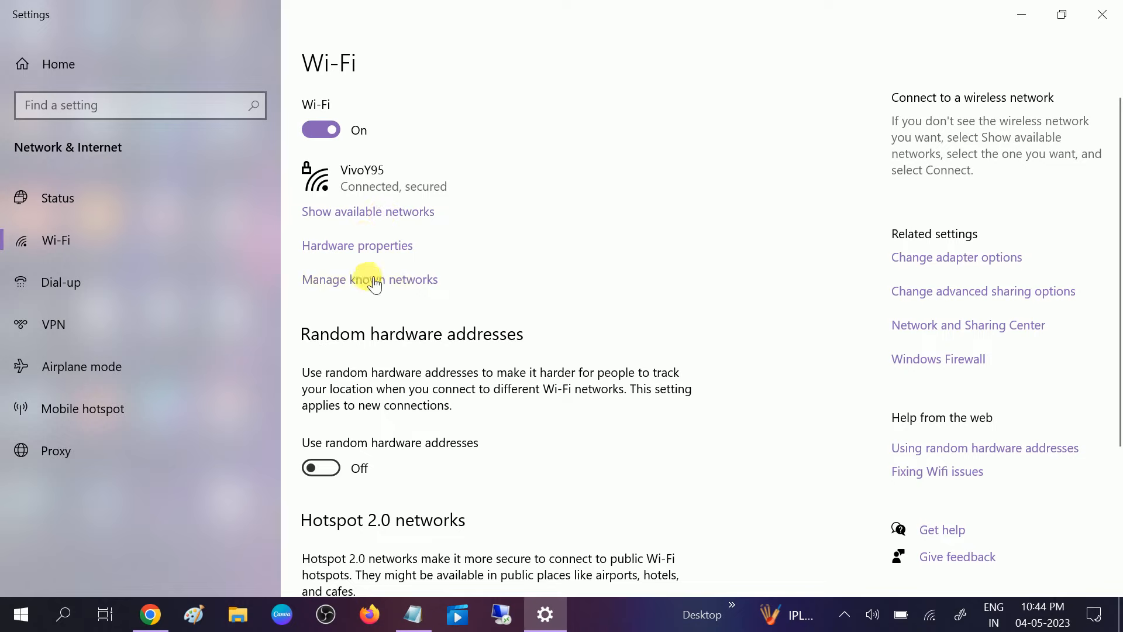
pyautogui.moveTo(365, 271)
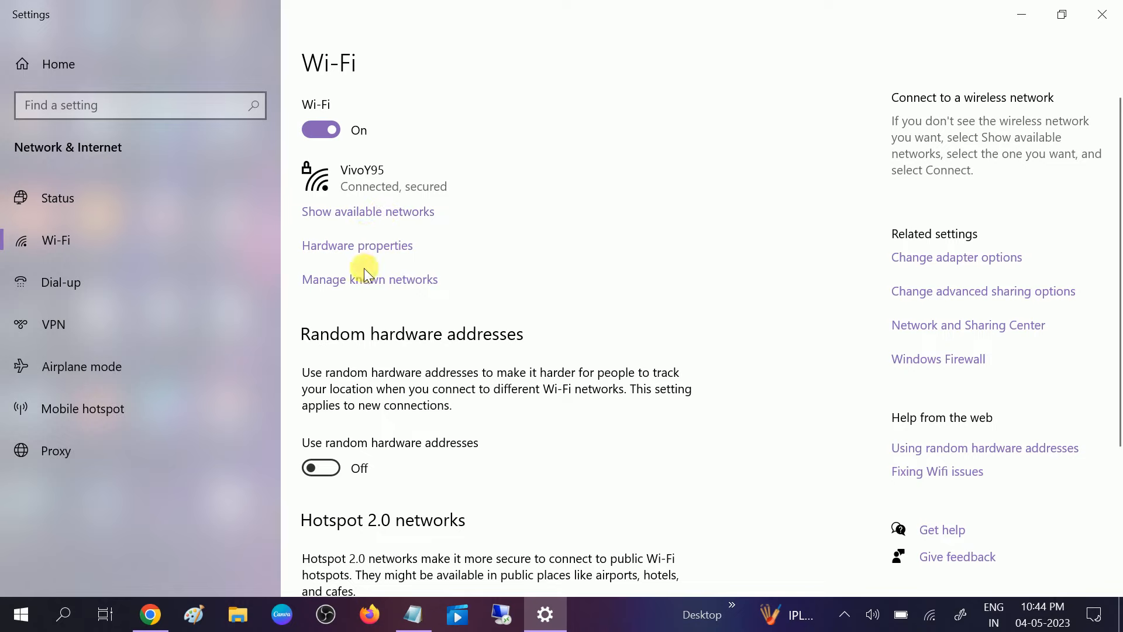
pyautogui.moveTo(394, 286)
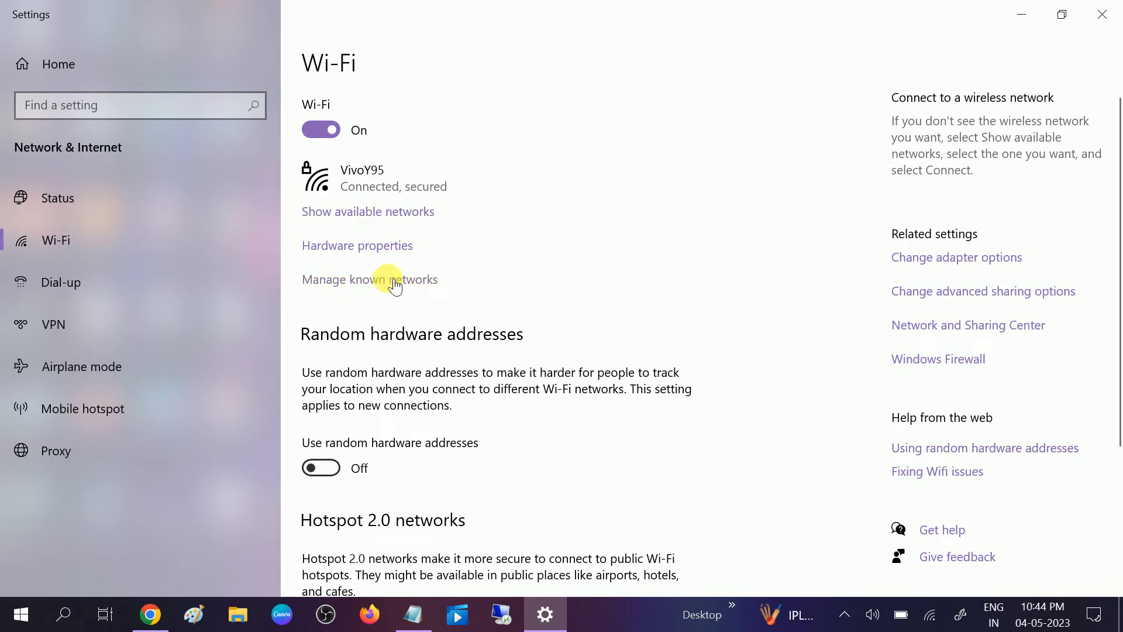
# Forget the saved redmi 7s network under Manage known networks, keeping only VivoY95.
pyautogui.click(370, 280)
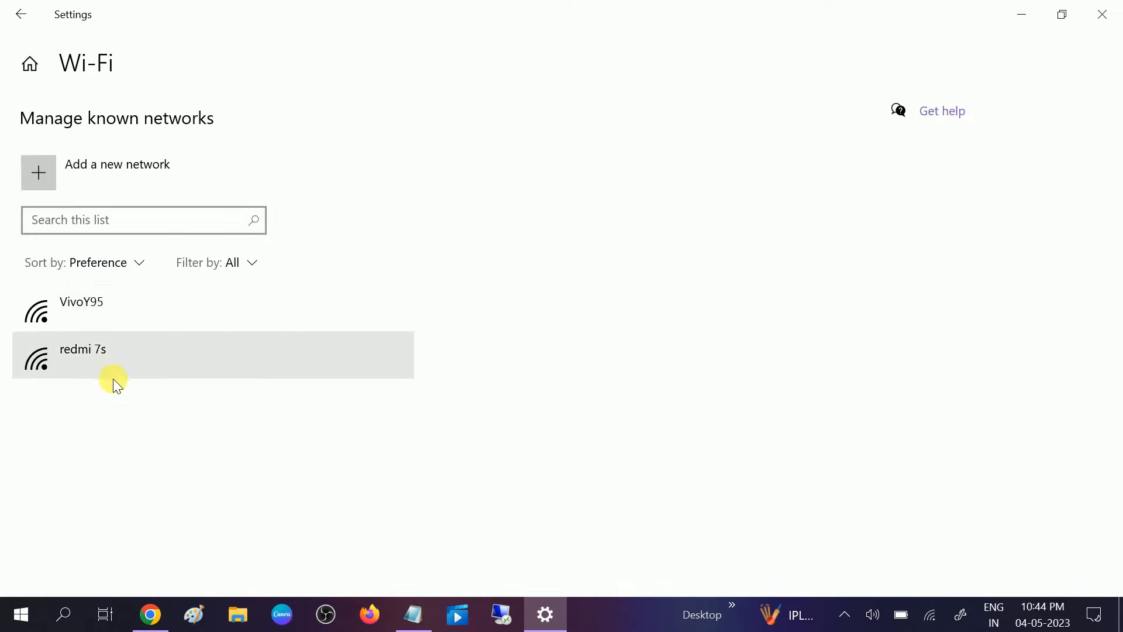
pyautogui.moveTo(121, 318)
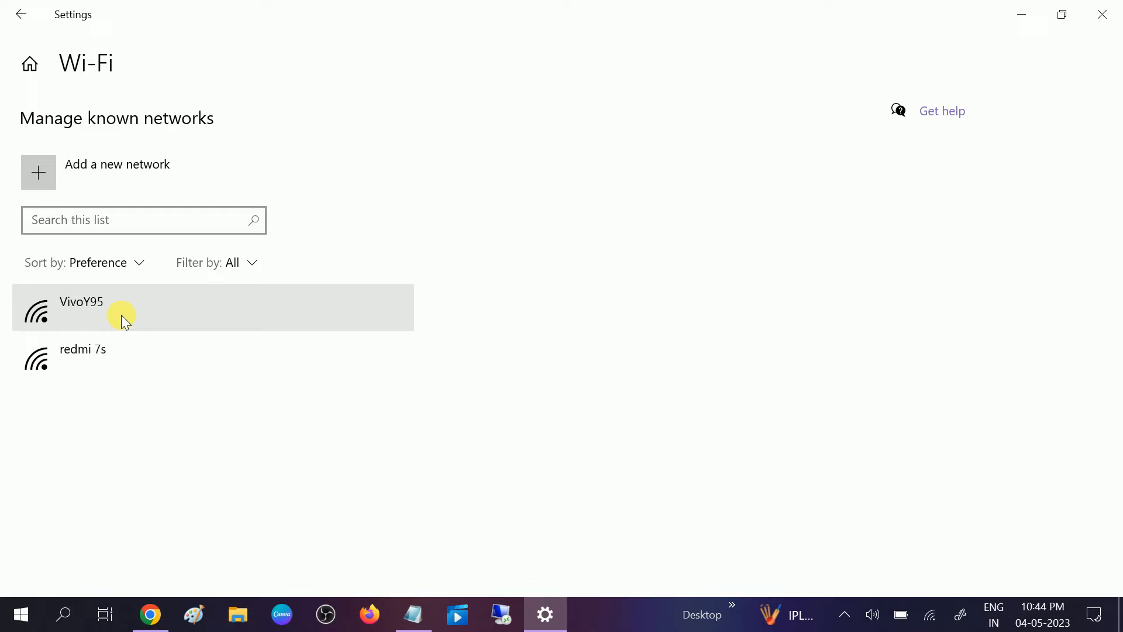
pyautogui.click(82, 358)
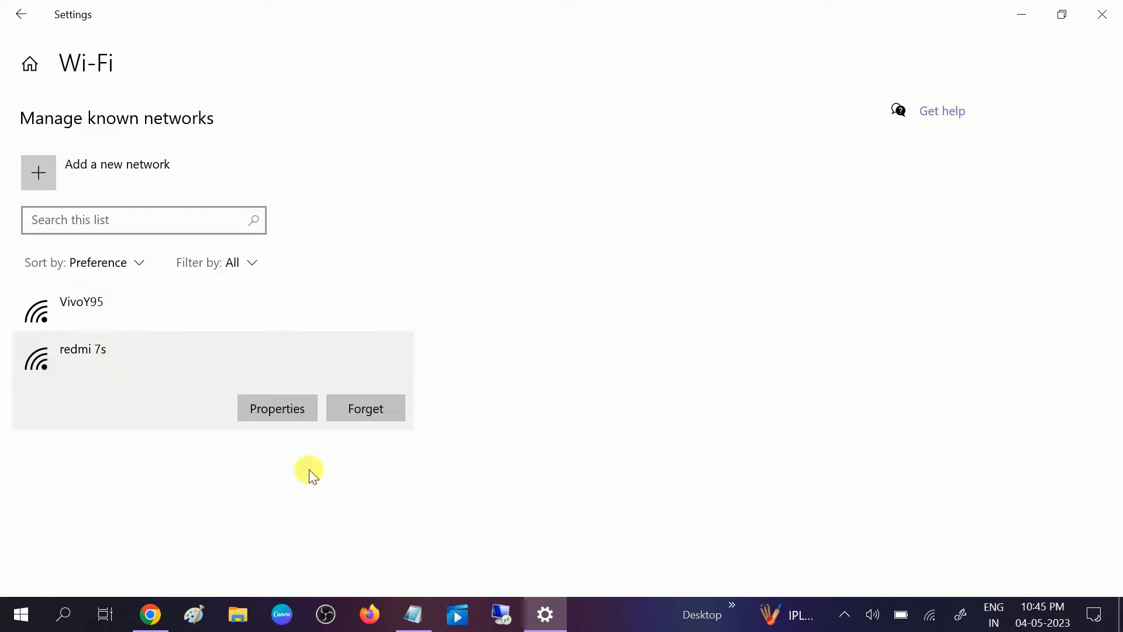
pyautogui.click(365, 409)
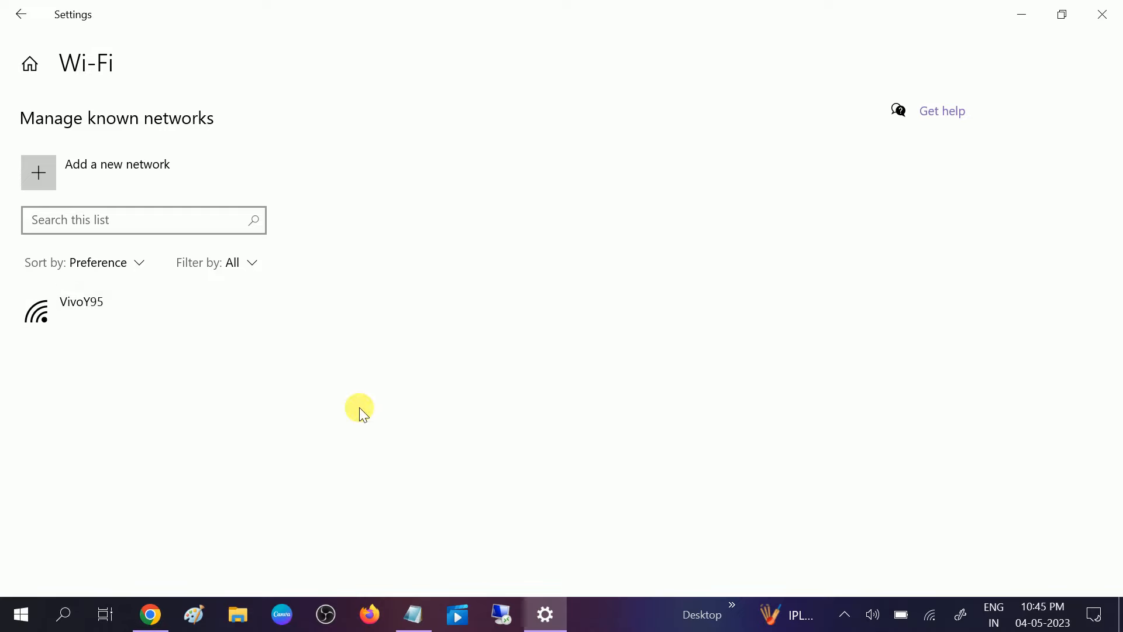
pyautogui.moveTo(335, 317)
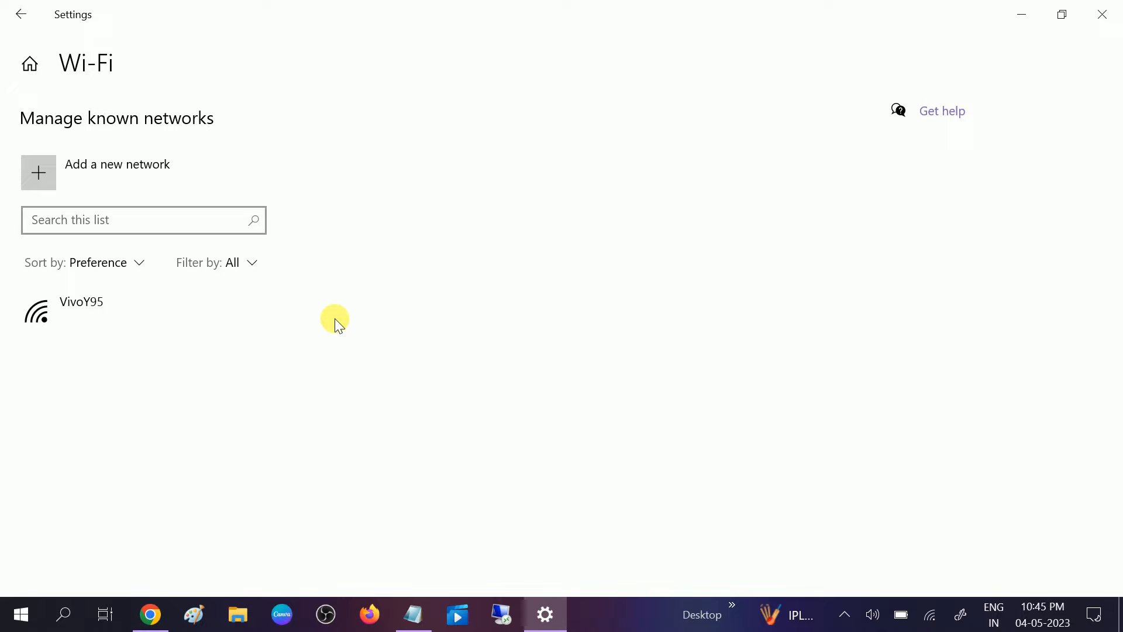
pyautogui.moveTo(935, 614)
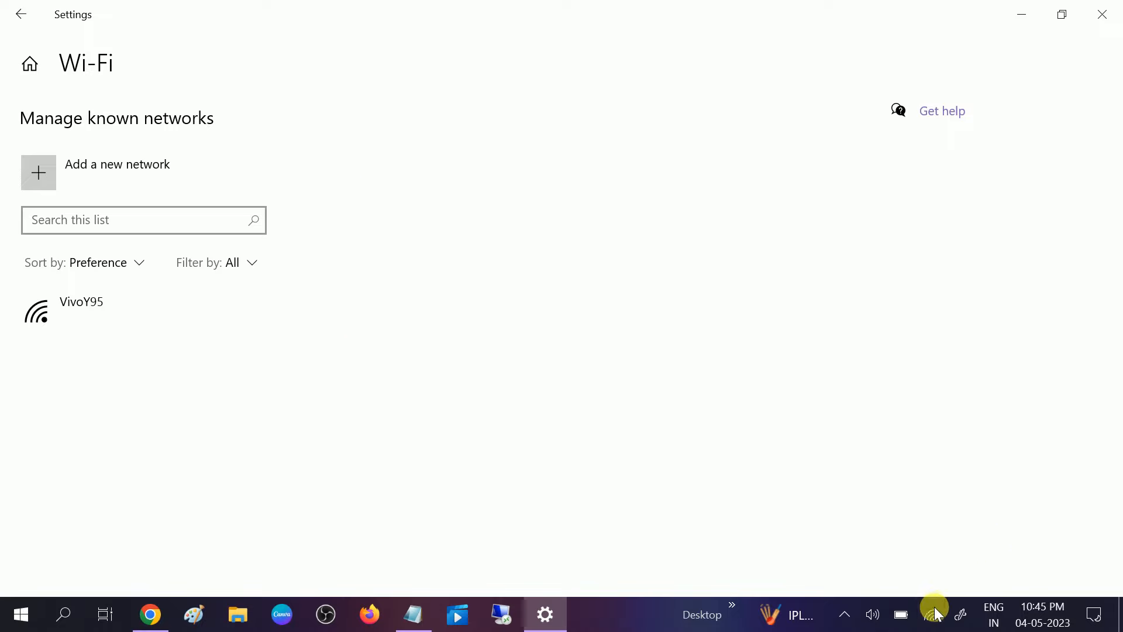
pyautogui.moveTo(927, 618)
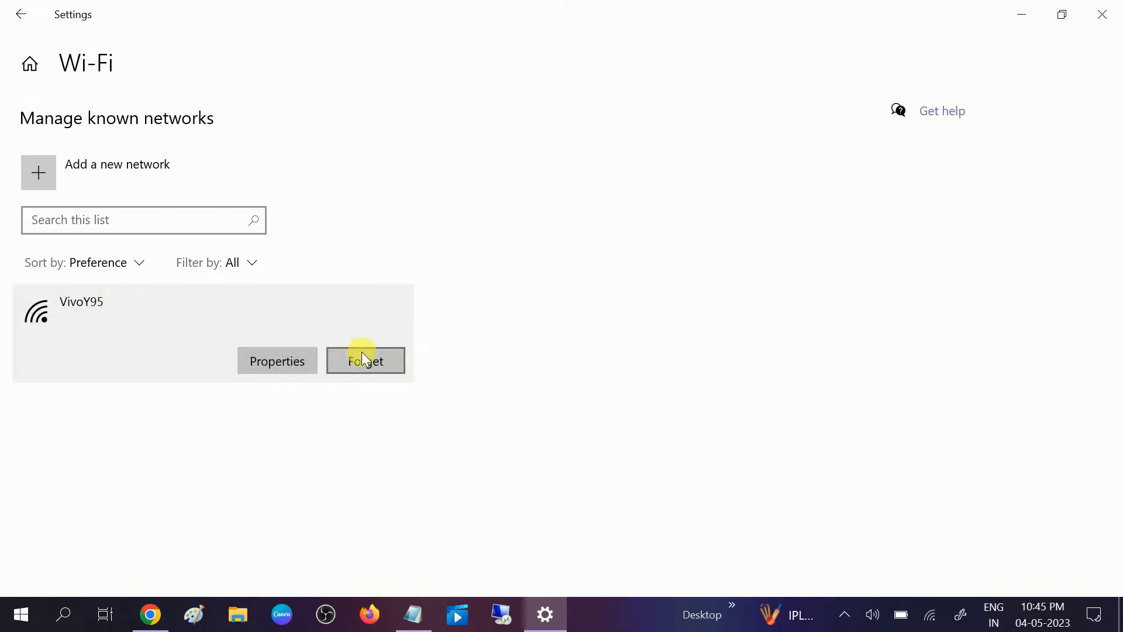
pyautogui.moveTo(254, 304)
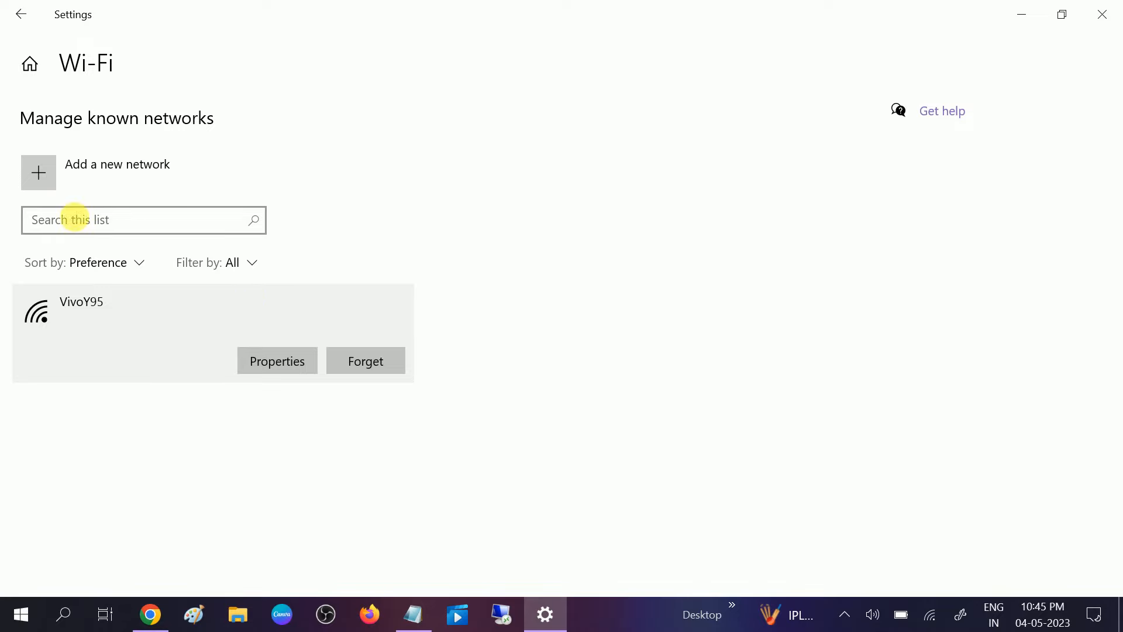
pyautogui.moveTo(1102, 14)
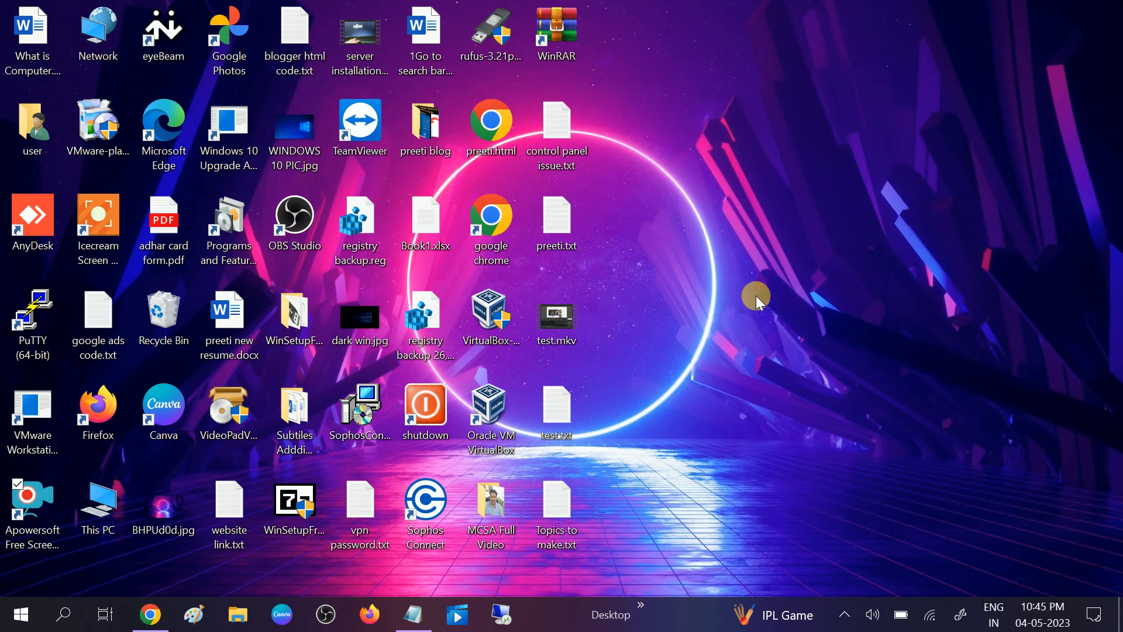
pyautogui.moveTo(734, 324)
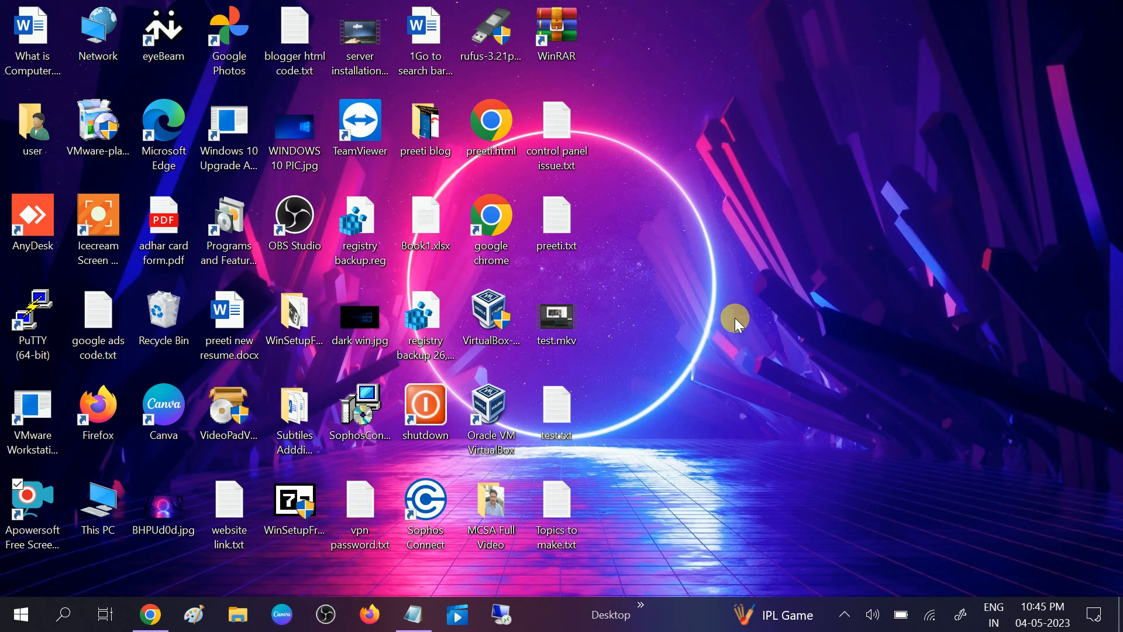
pyautogui.moveTo(732, 296)
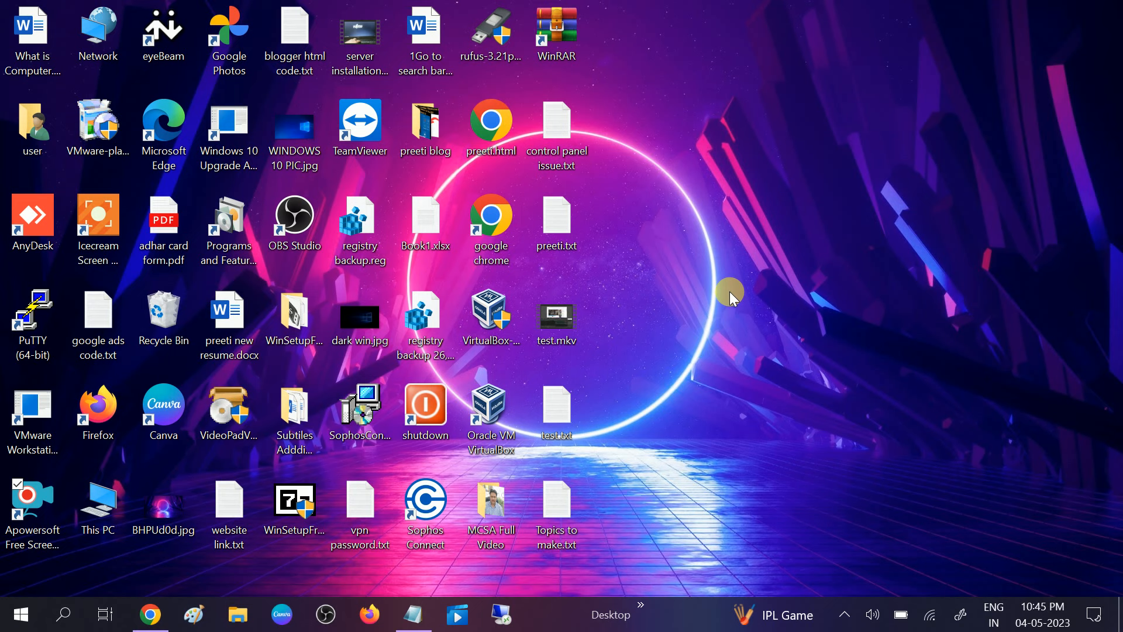
pyautogui.moveTo(761, 308)
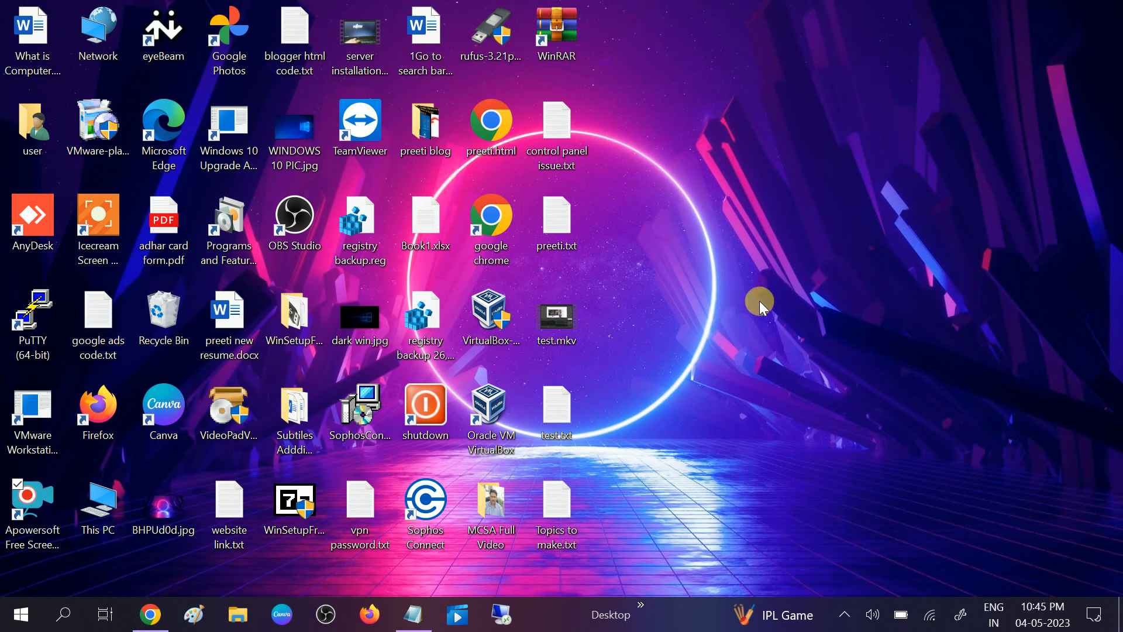
pyautogui.moveTo(895, 351)
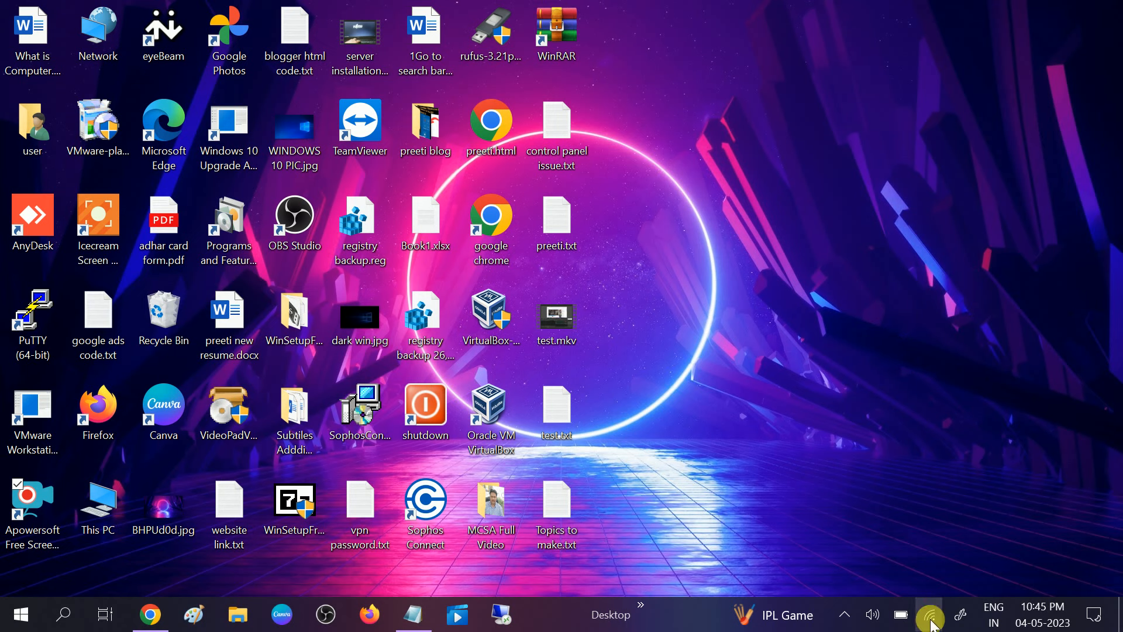
# Reopen the network flyout showing VivoY95 connected and redmi 7s available.
pyautogui.click(930, 614)
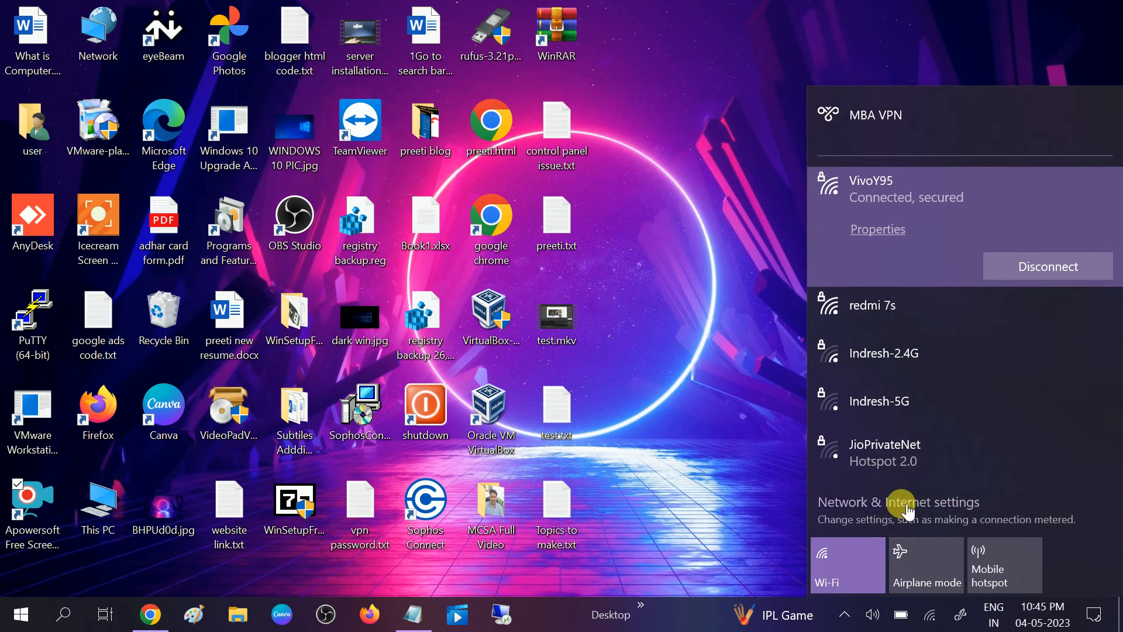
pyautogui.moveTo(892, 513)
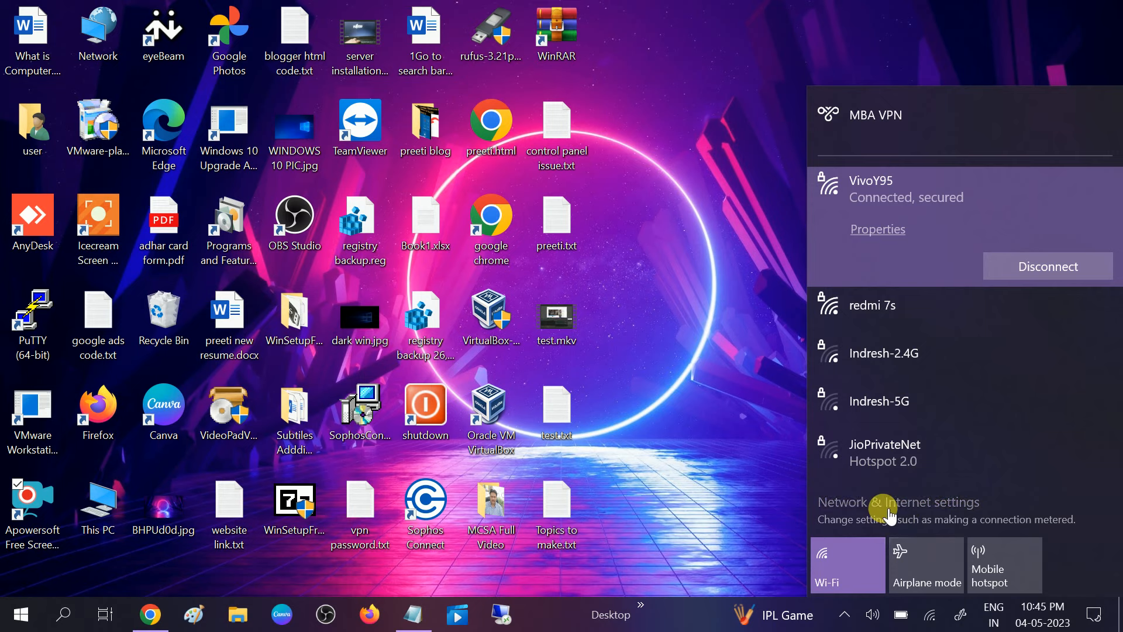
# Reach Network Connections via Change adapter options on the Status page.
pyautogui.click(897, 502)
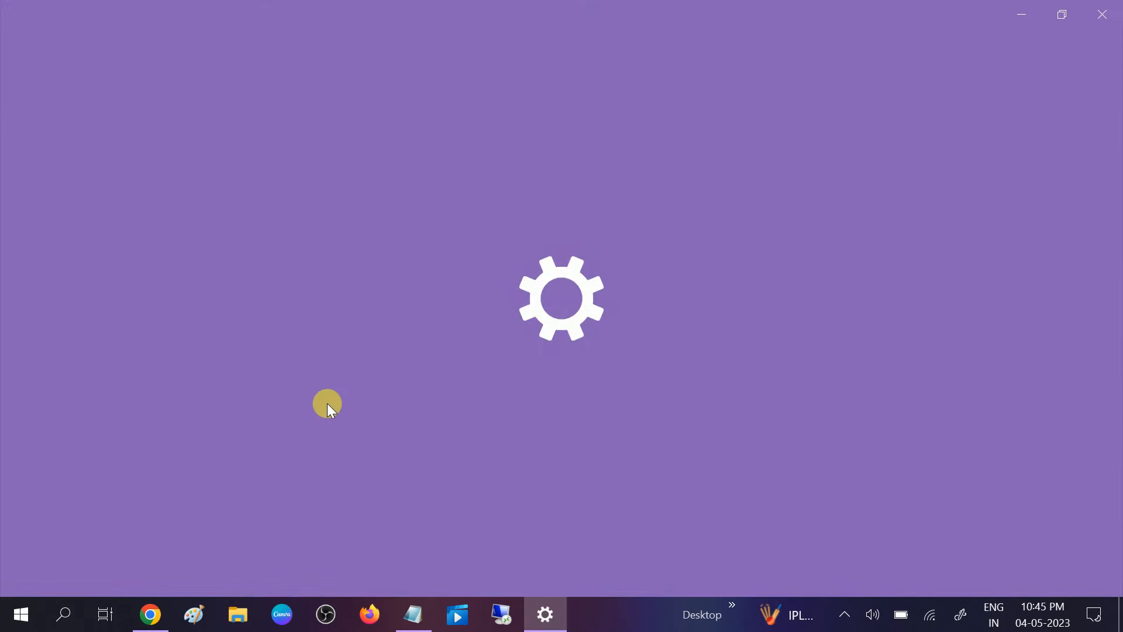
pyautogui.moveTo(458, 410)
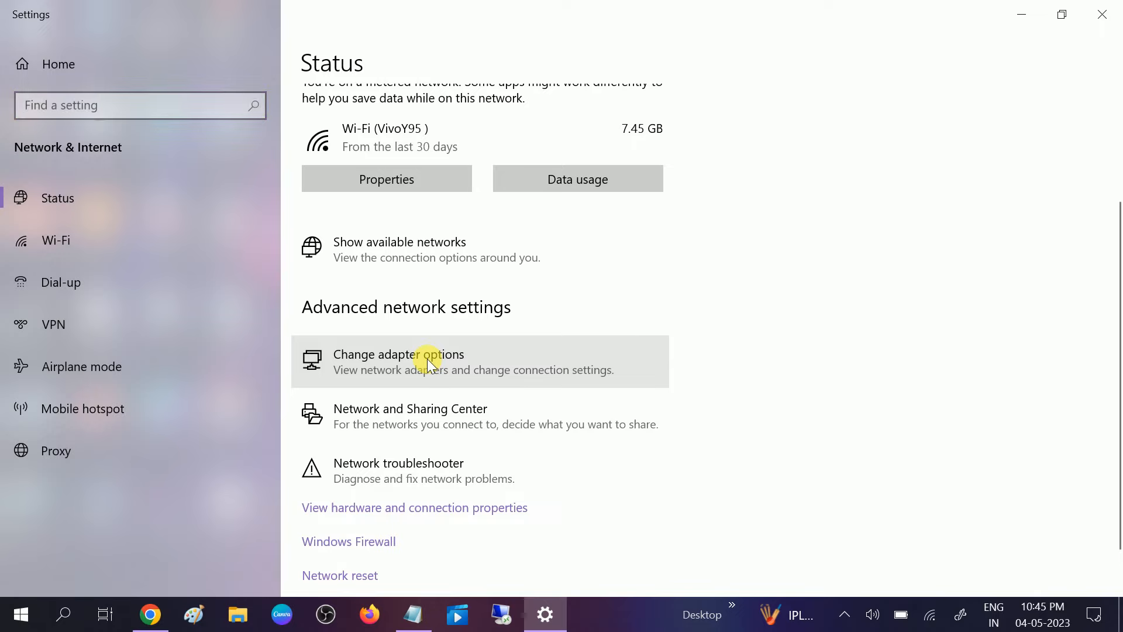
pyautogui.moveTo(463, 301)
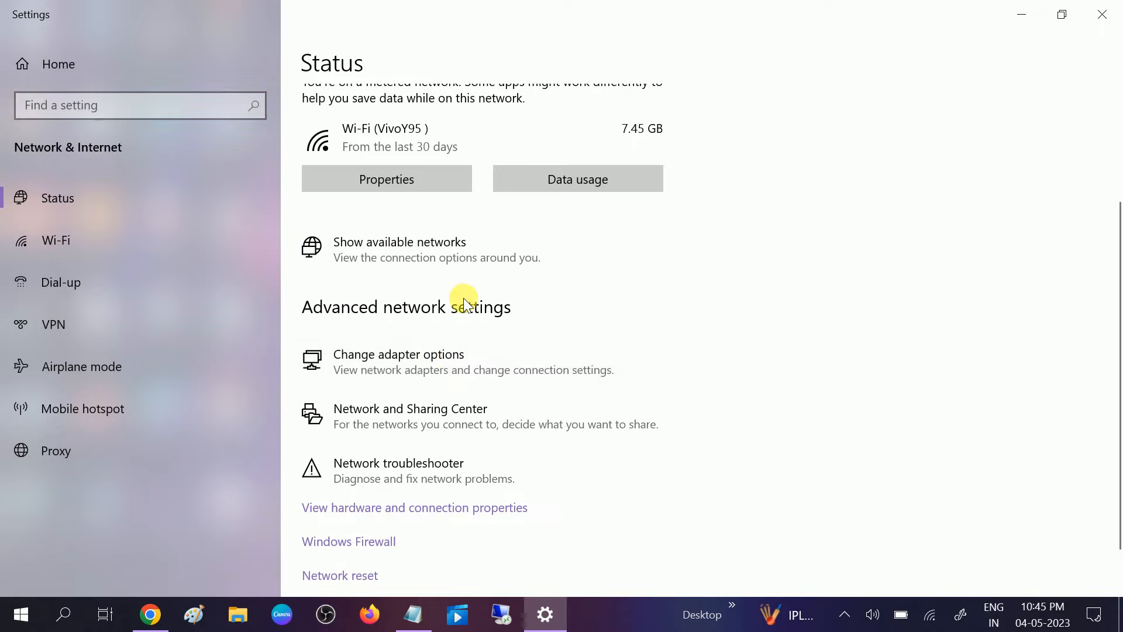
pyautogui.click(398, 354)
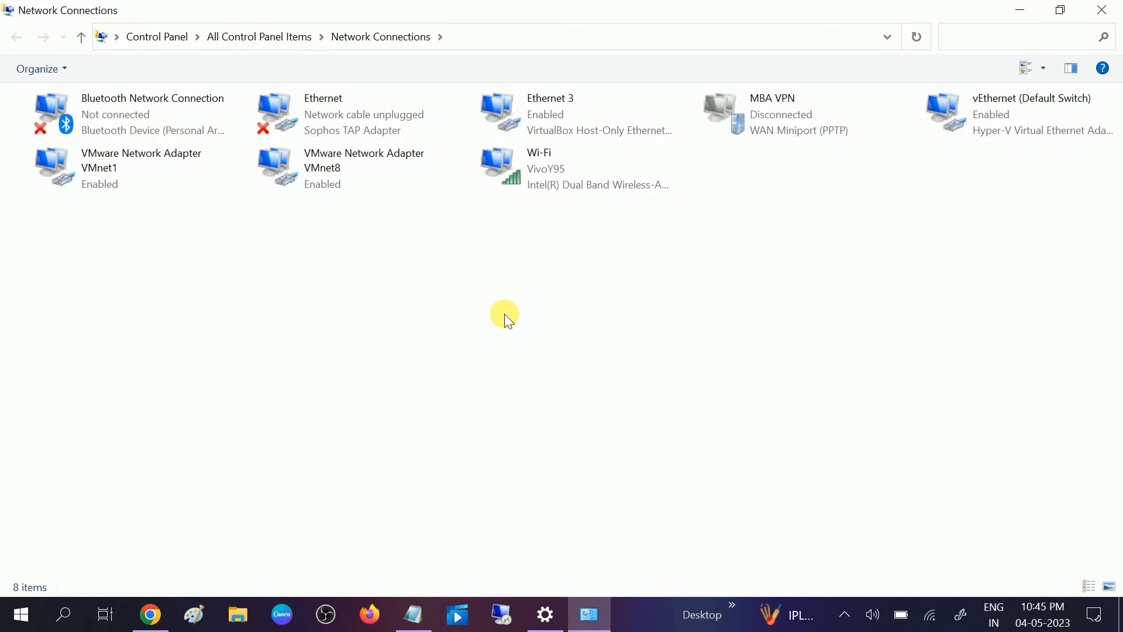
pyautogui.press('Win+r')
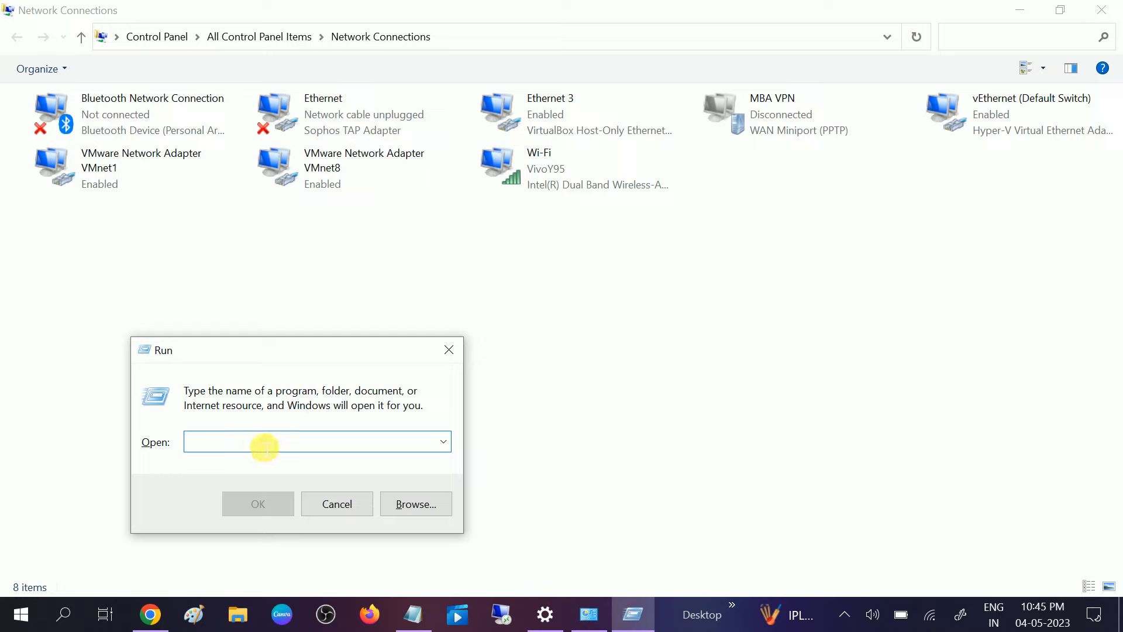
pyautogui.write('ncpa')
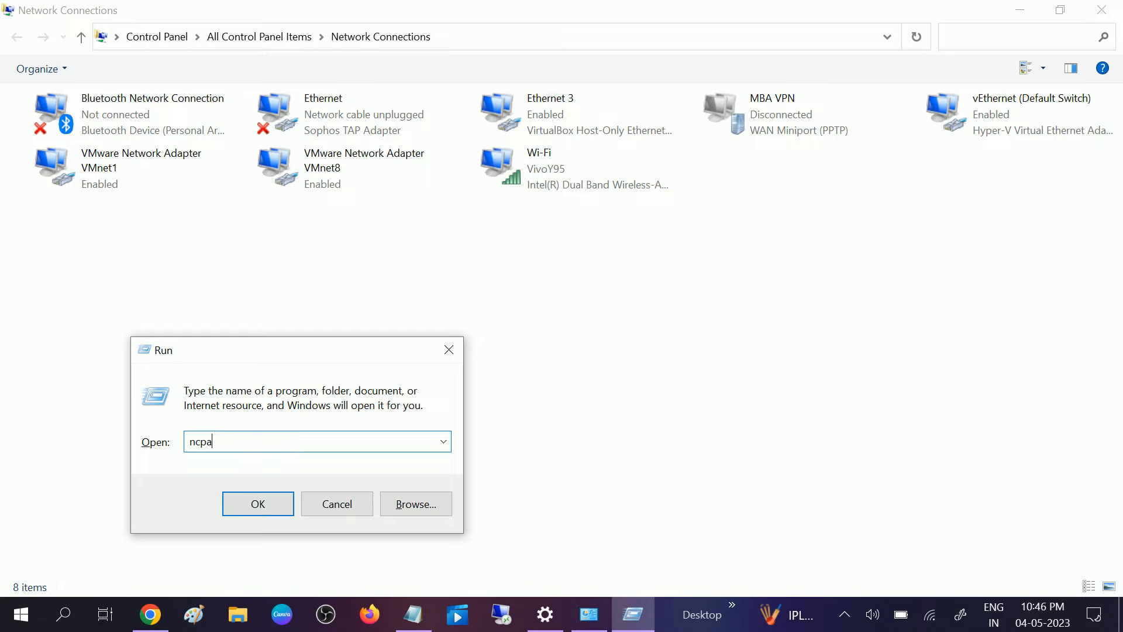
pyautogui.write('.cpl')
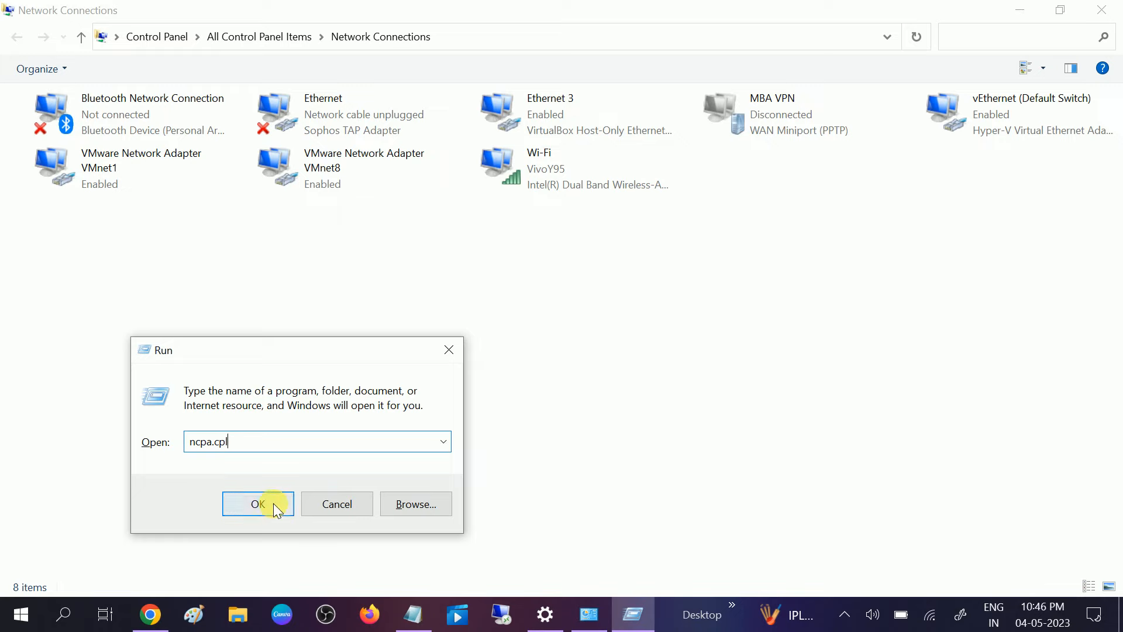
pyautogui.click(258, 504)
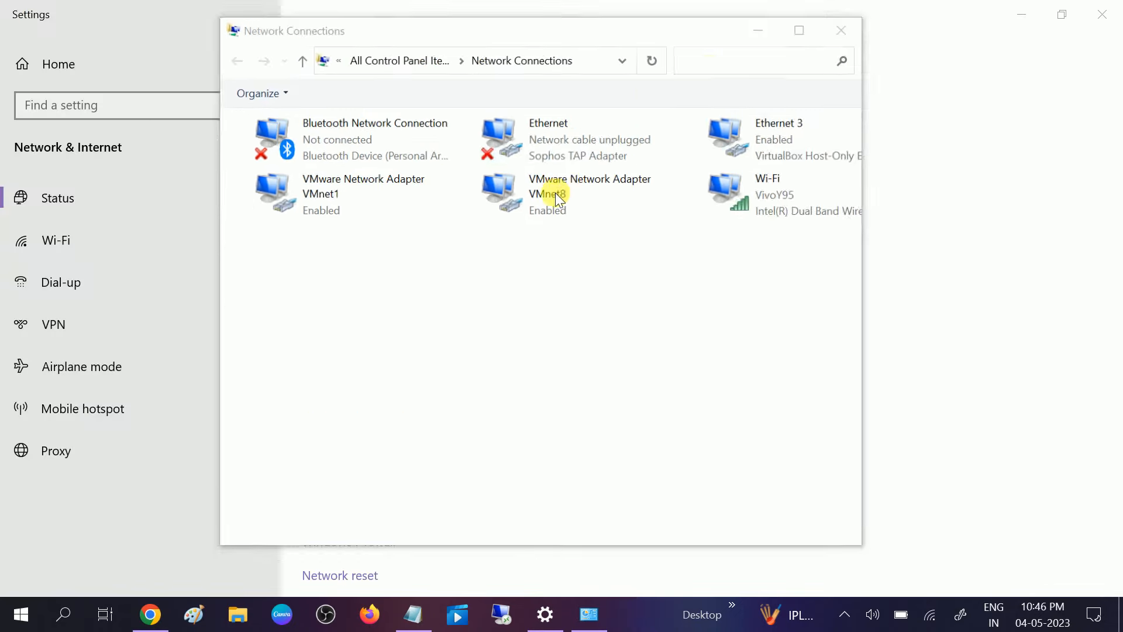
pyautogui.click(798, 30)
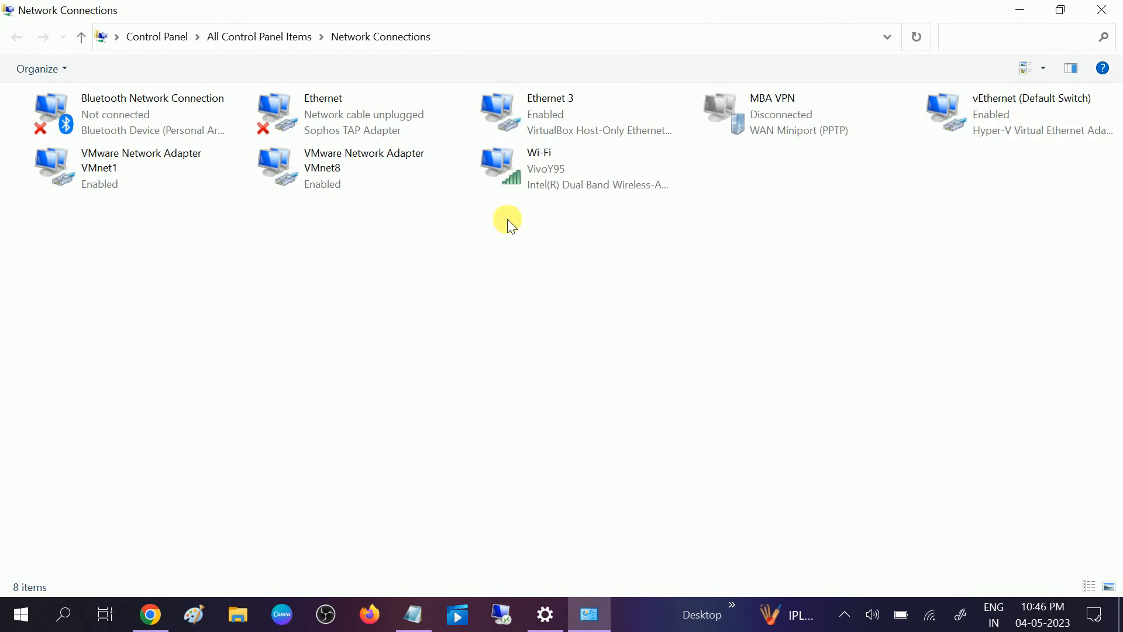
# Select the Wi-Fi adapter's properties and highlight Internet Protocol Version 4 (TCP/IPv4).
pyautogui.click(560, 169)
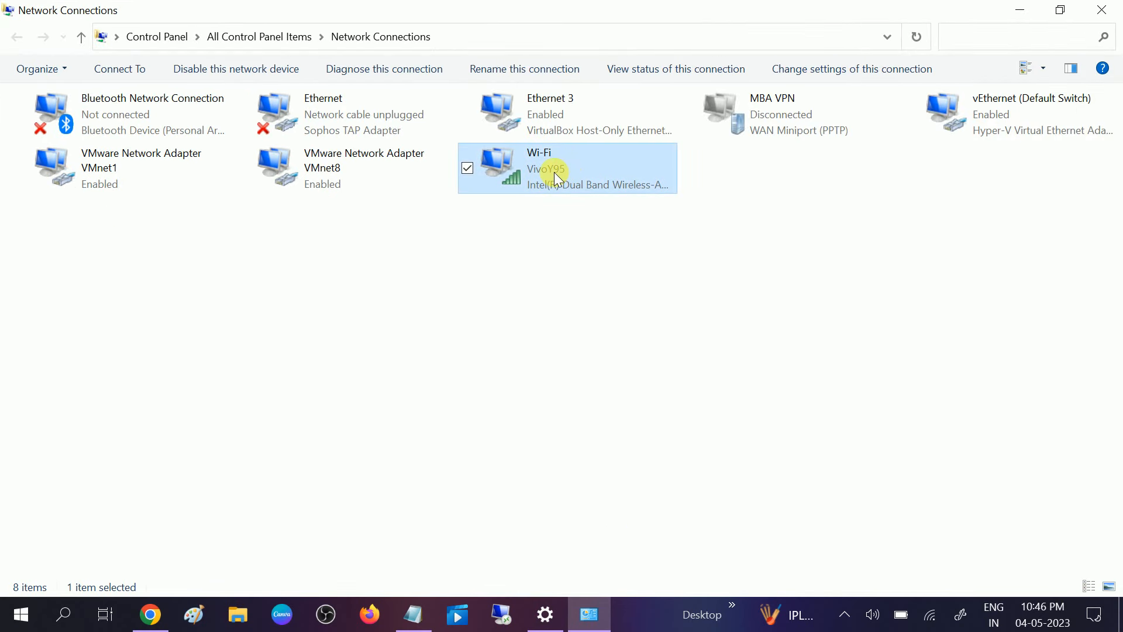
pyautogui.moveTo(572, 172)
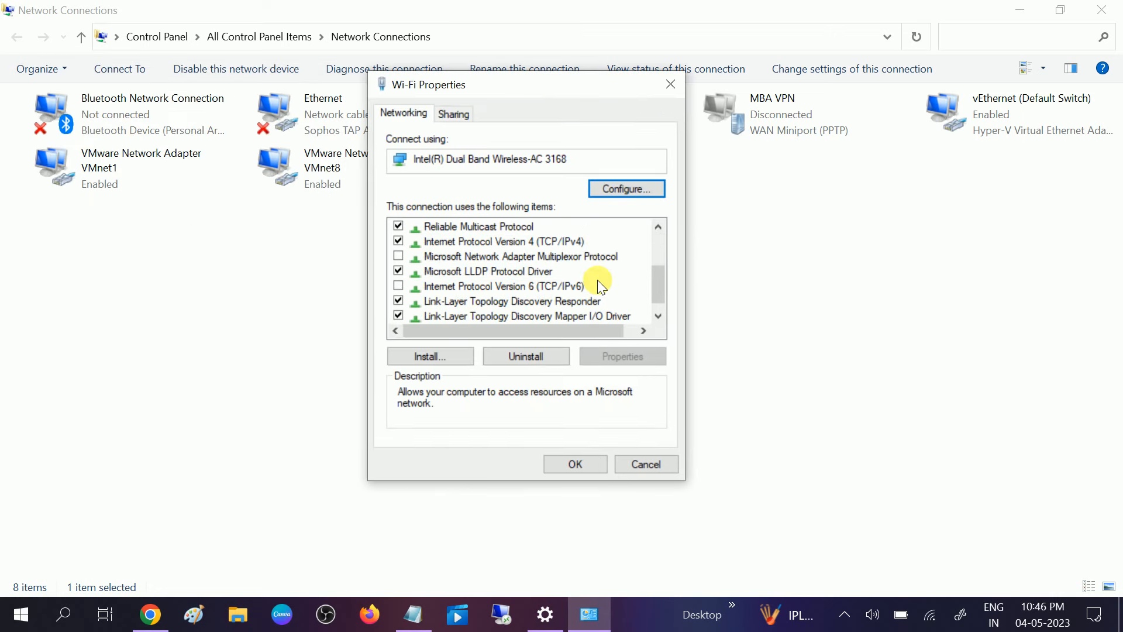
pyautogui.click(503, 241)
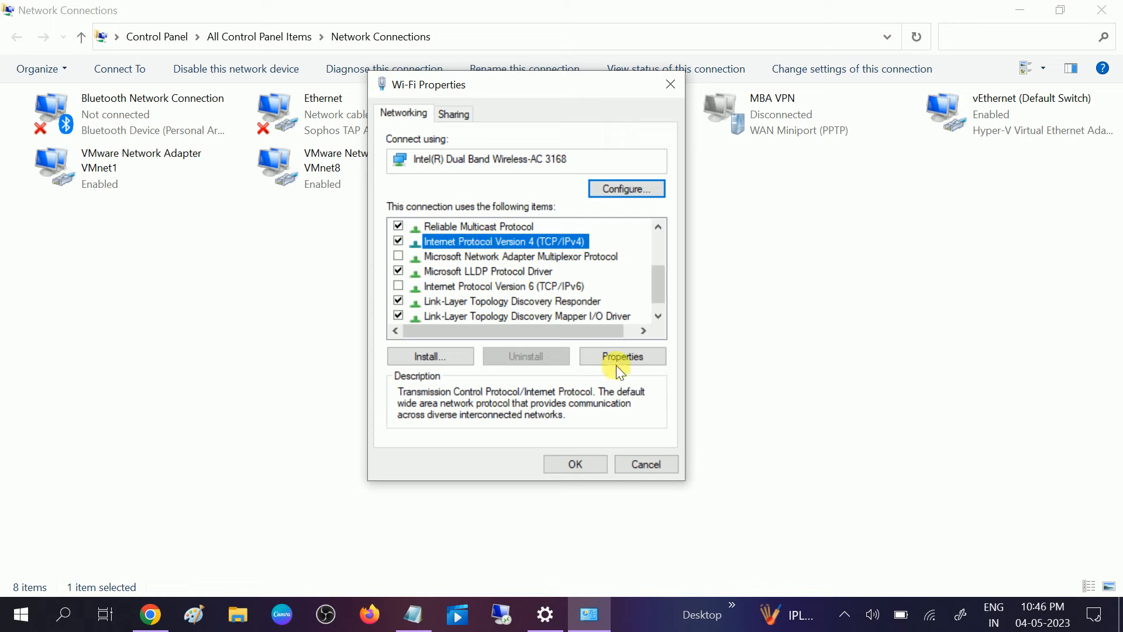
# Confirm IPv4 obtains its IP address and DNS servers automatically, then close the Wi-Fi properties.
pyautogui.click(623, 355)
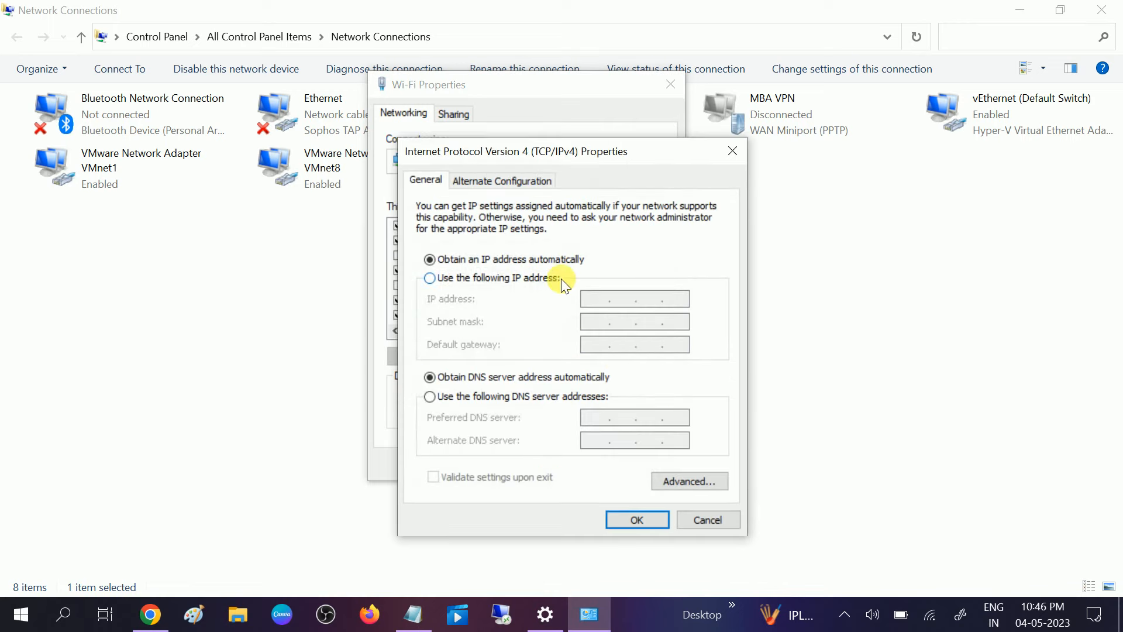
pyautogui.moveTo(469, 380)
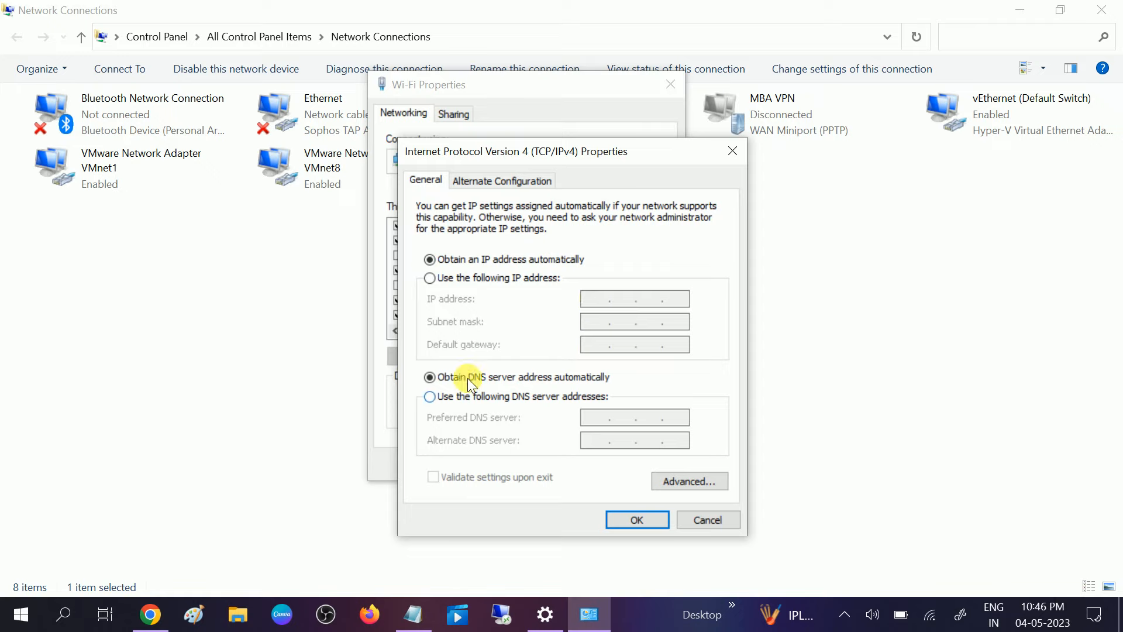
pyautogui.moveTo(466, 401)
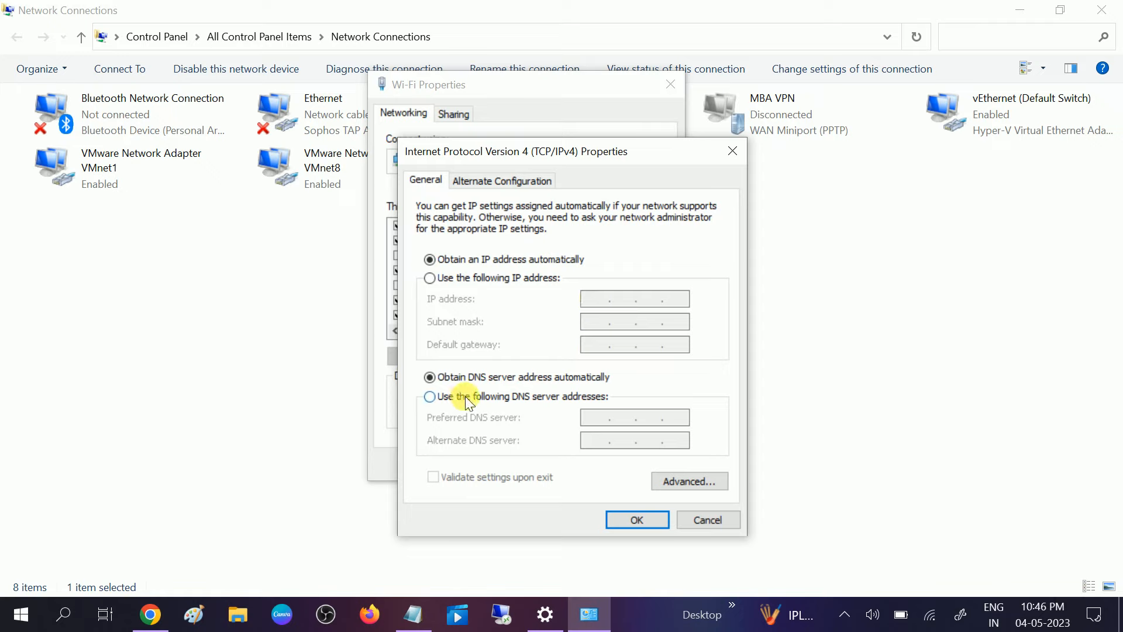
pyautogui.click(430, 397)
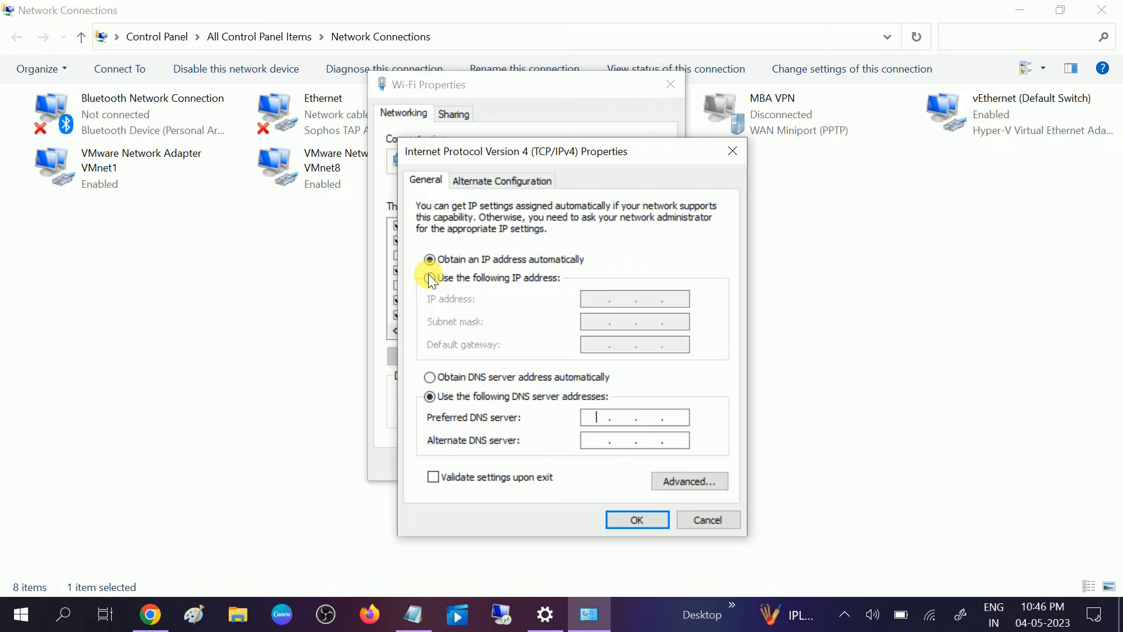
pyautogui.click(429, 279)
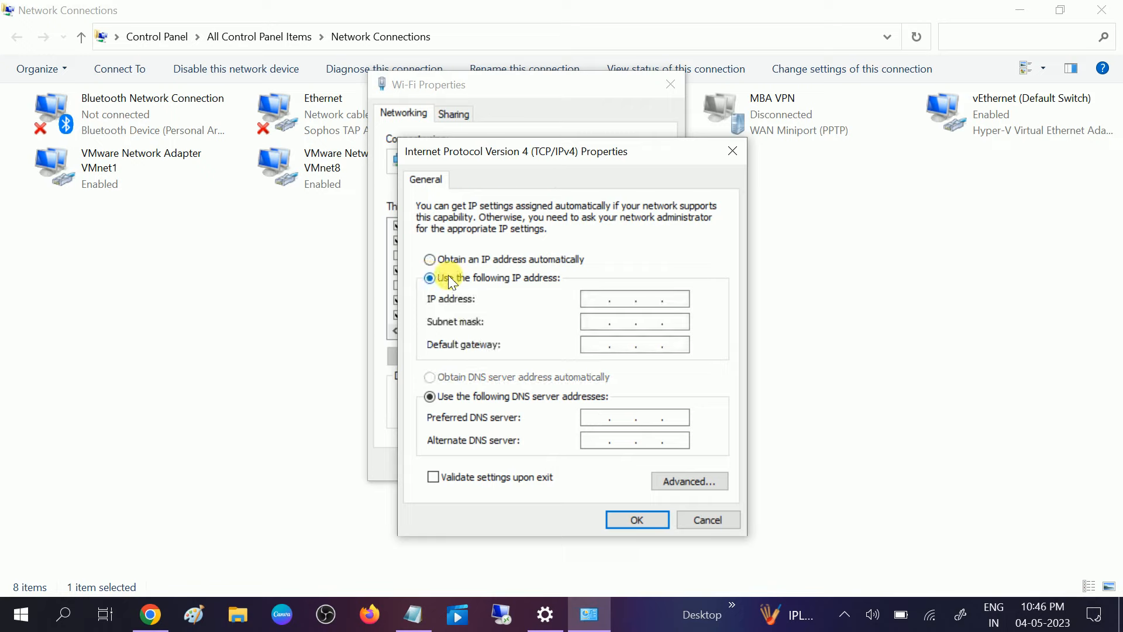
pyautogui.click(430, 260)
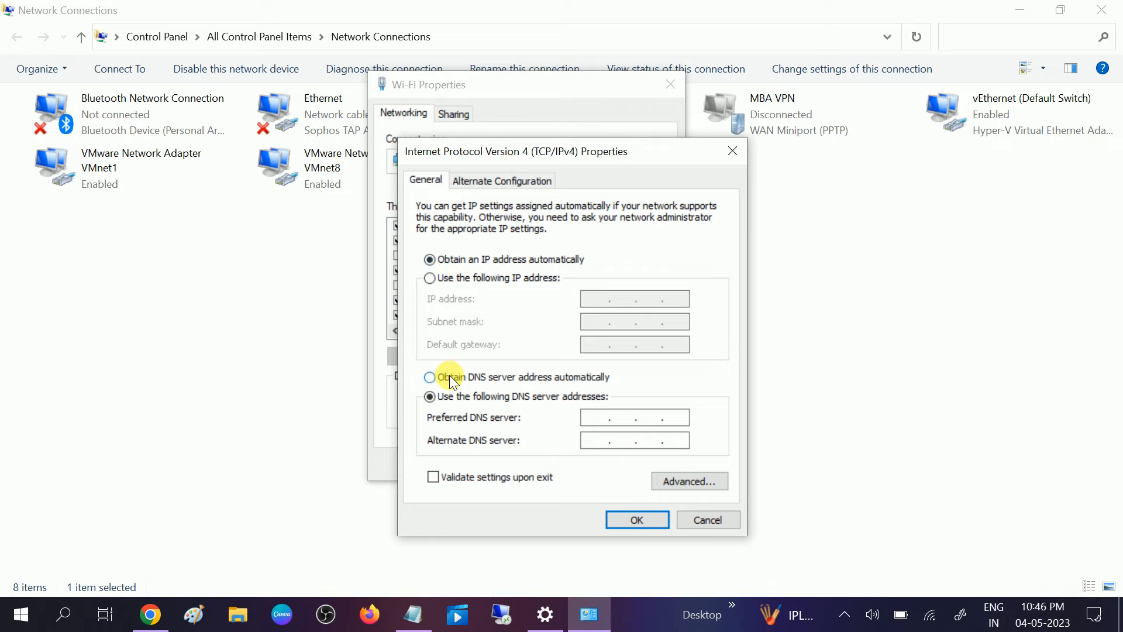
pyautogui.click(429, 377)
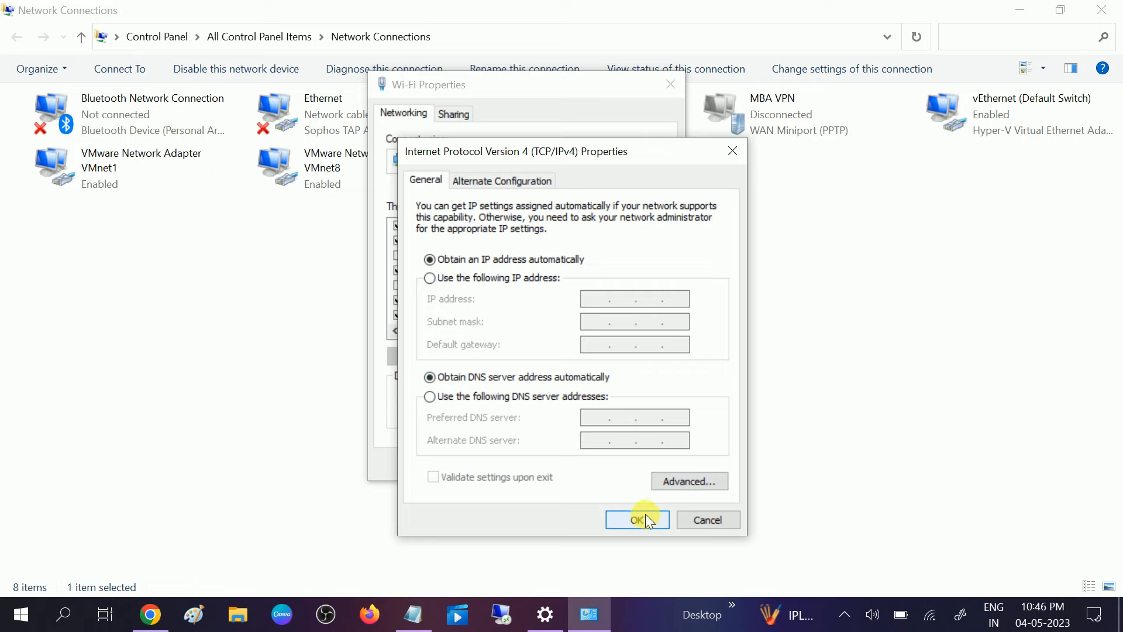
pyautogui.click(637, 519)
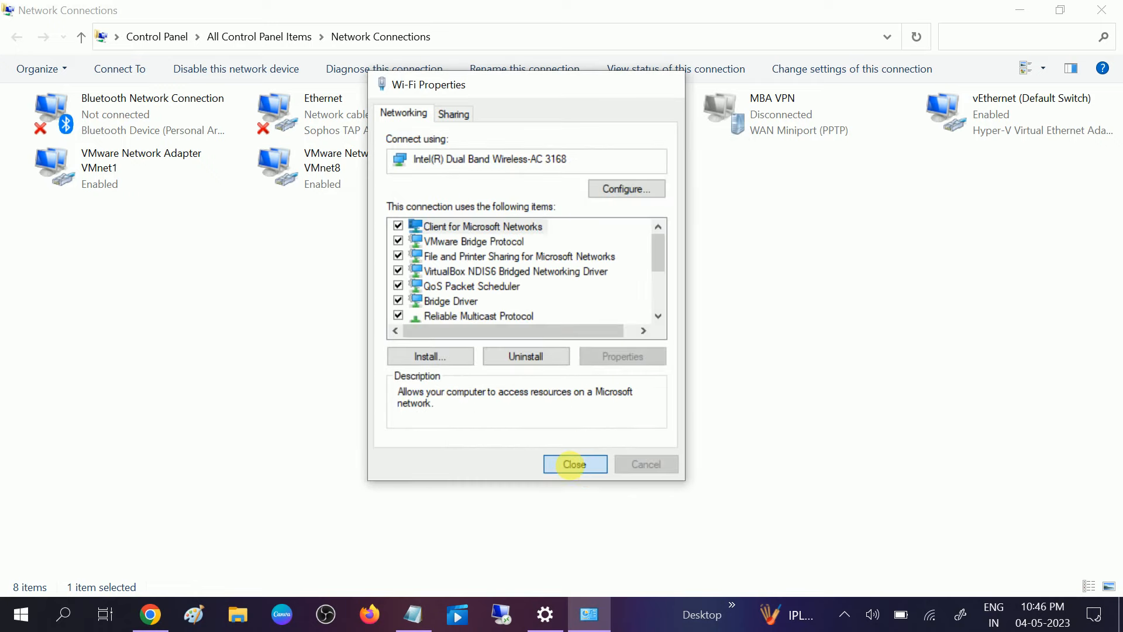
pyautogui.click(574, 464)
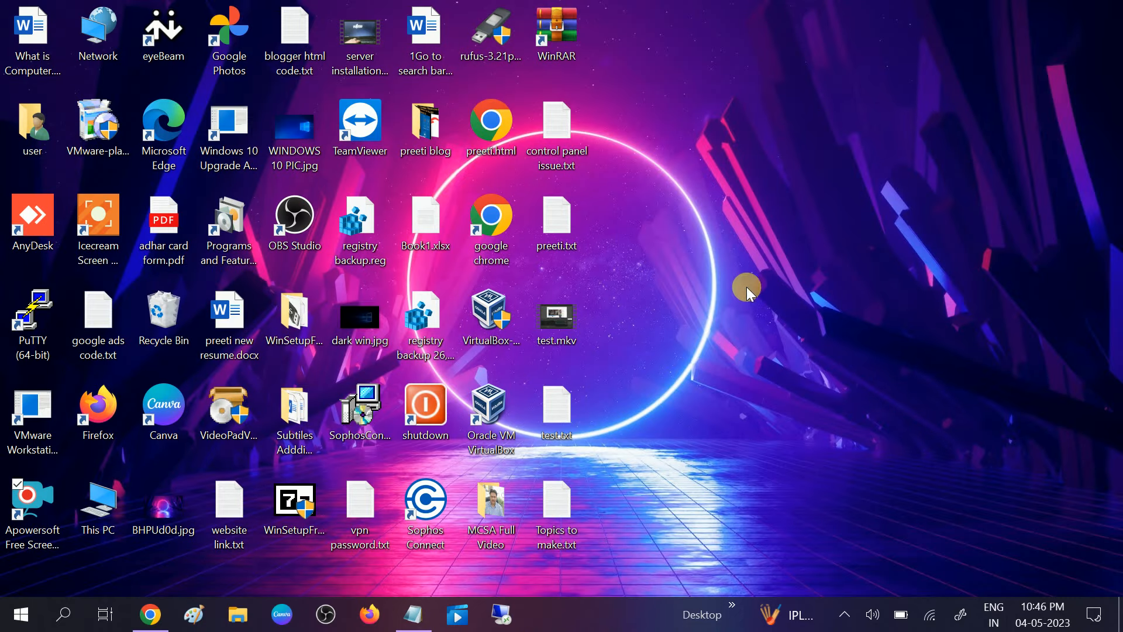
pyautogui.moveTo(681, 286)
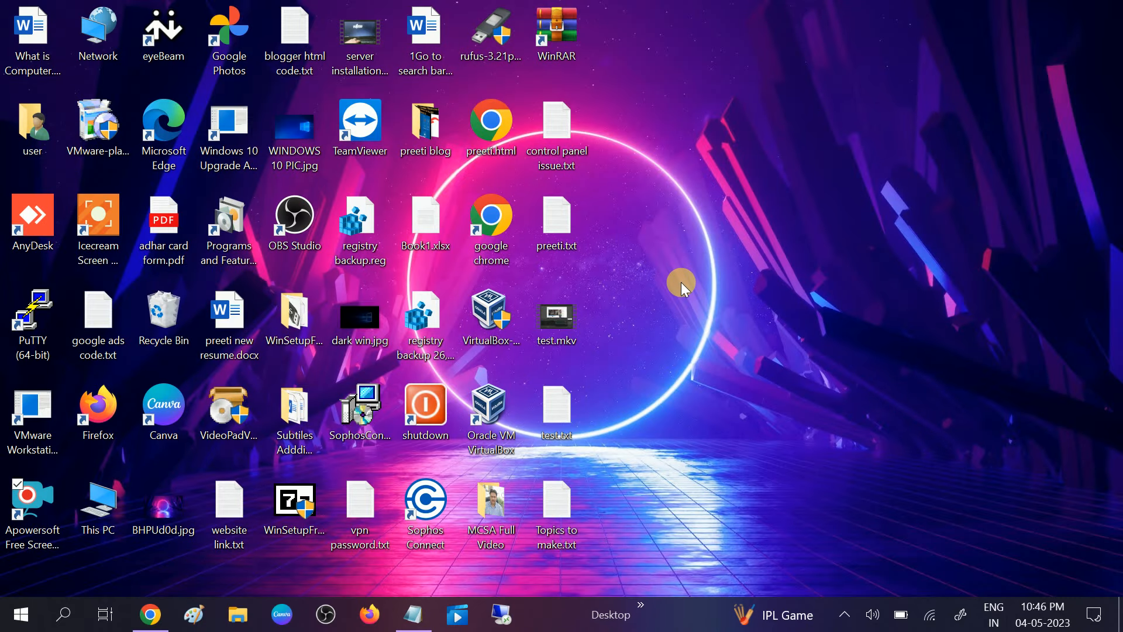
pyautogui.moveTo(685, 300)
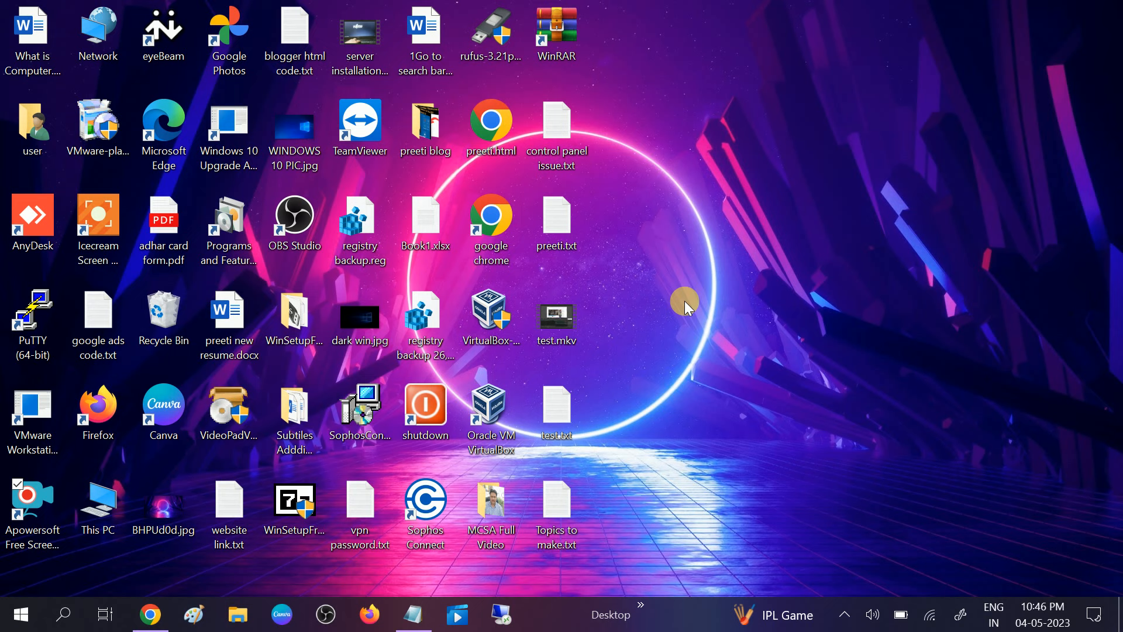
pyautogui.moveTo(676, 303)
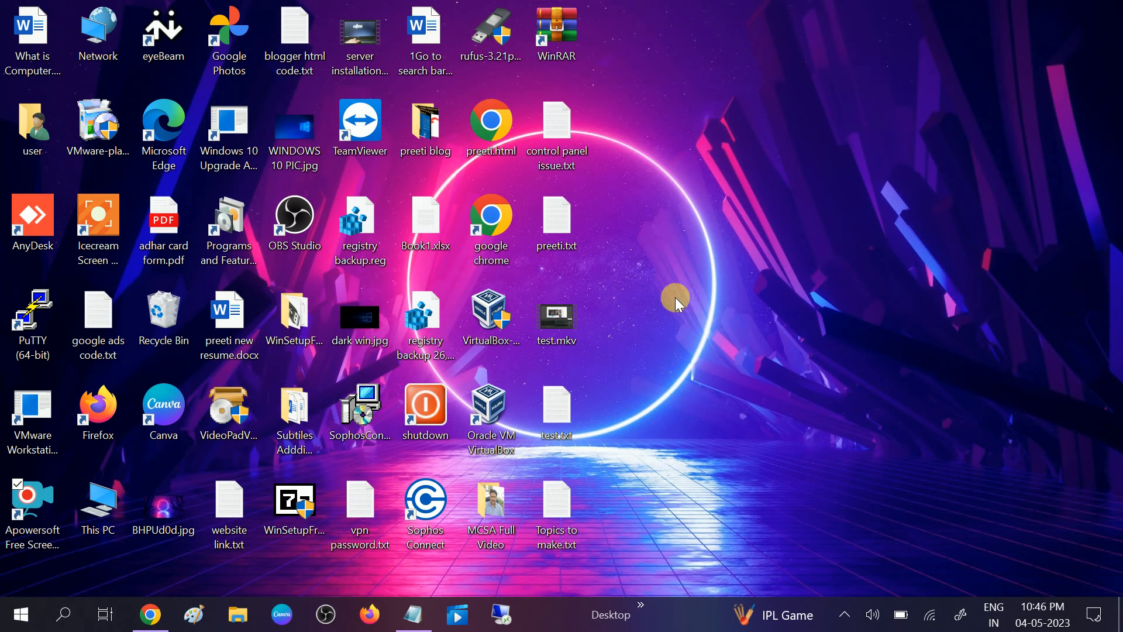
pyautogui.moveTo(719, 283)
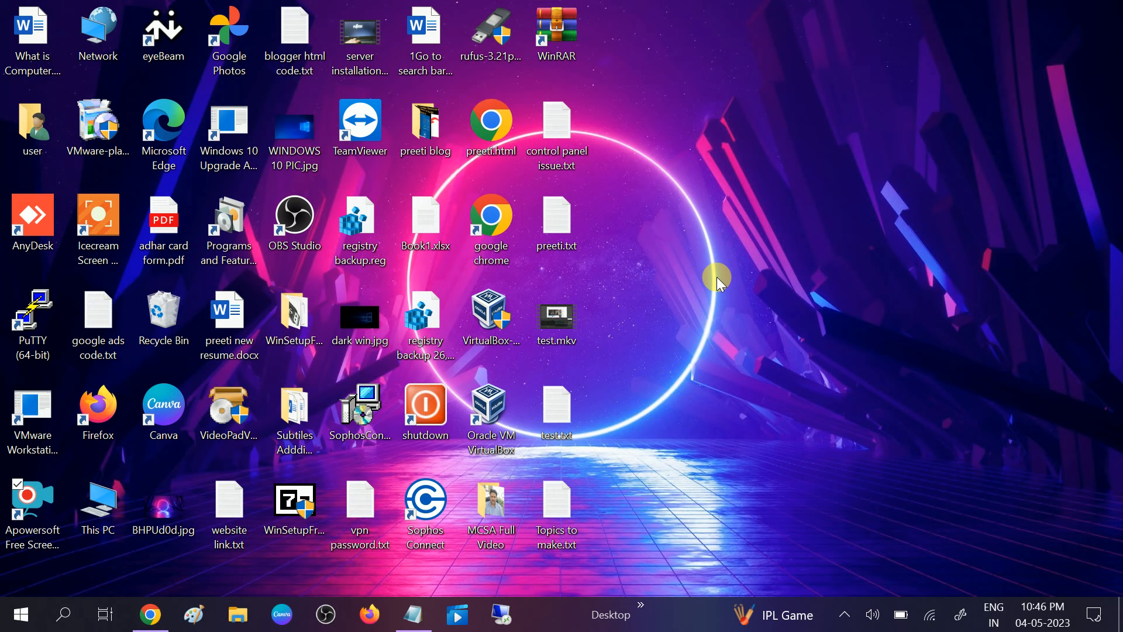
pyautogui.moveTo(897, 413)
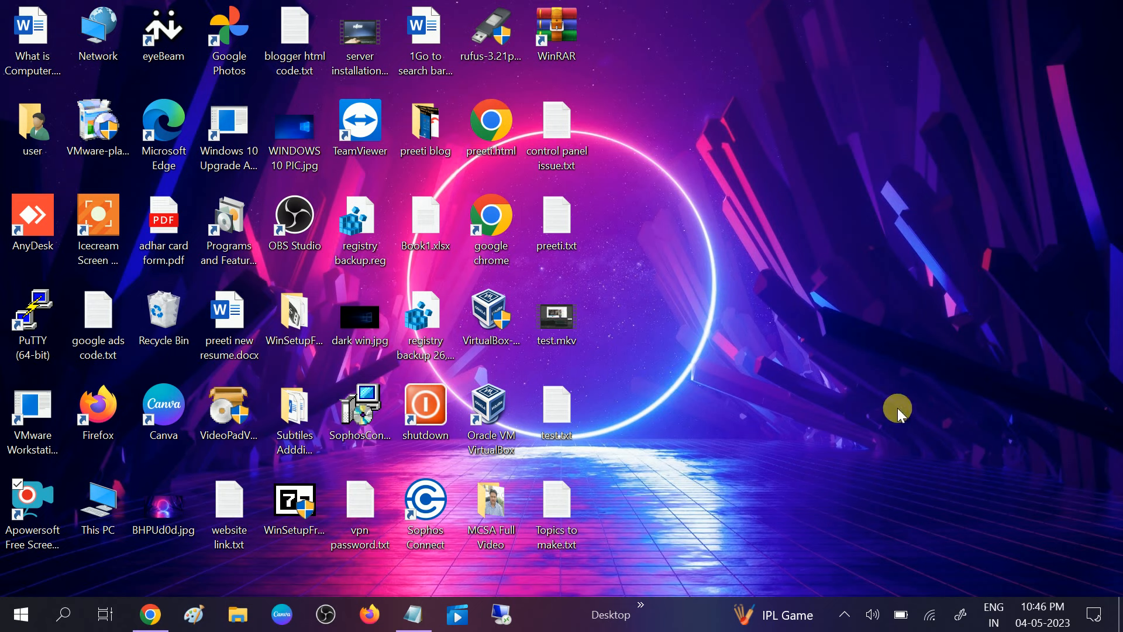
pyautogui.moveTo(740, 371)
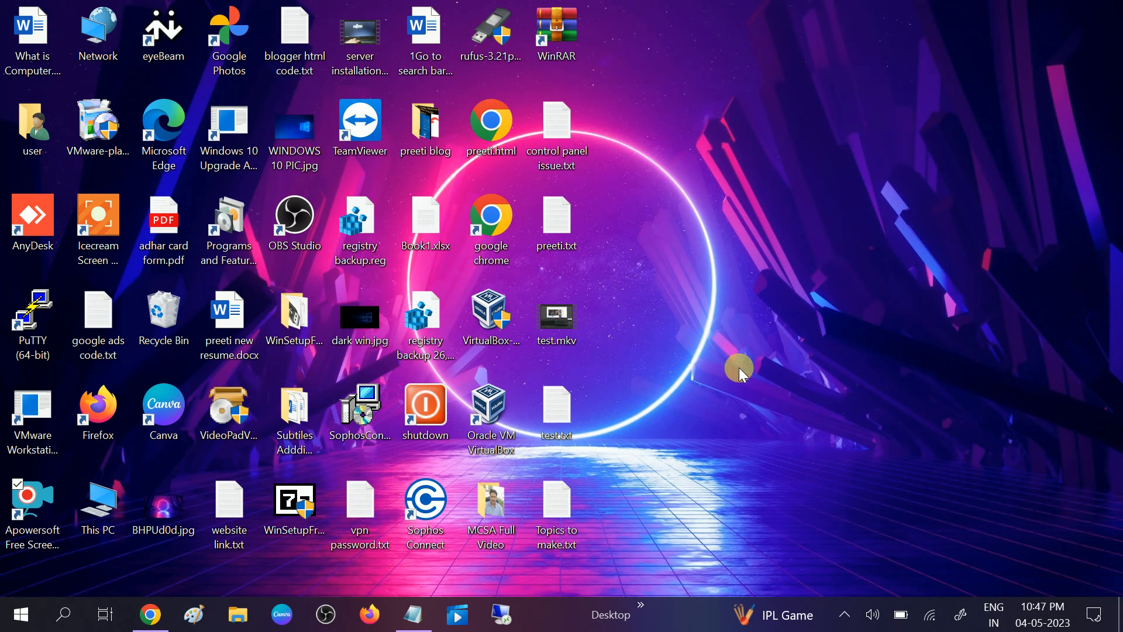
pyautogui.moveTo(67, 614)
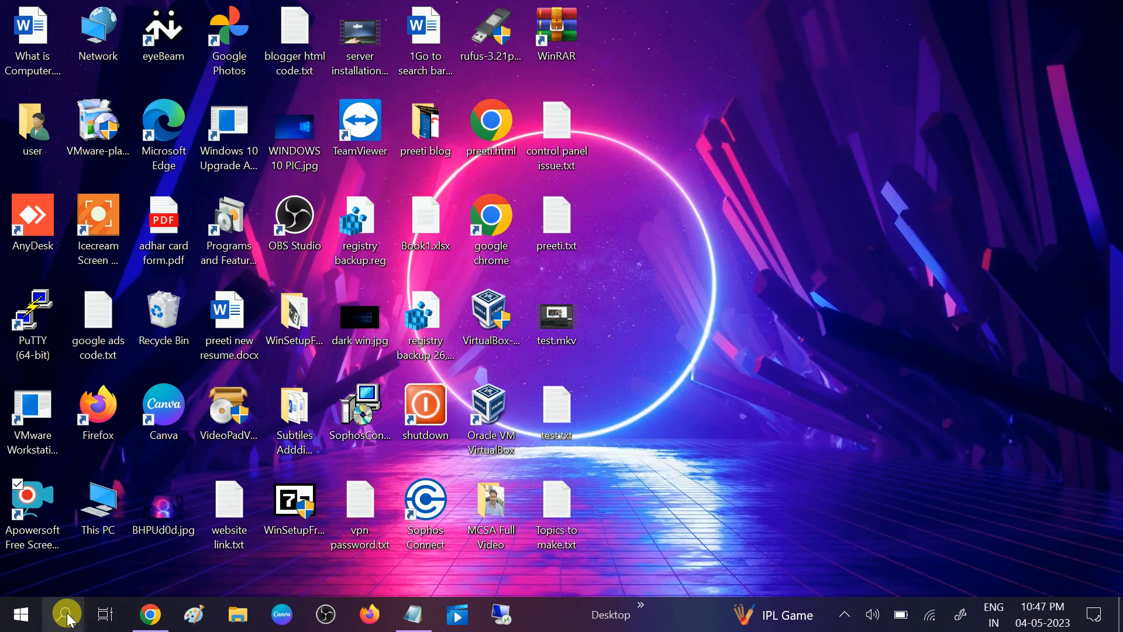
# Launch Device Manager from Windows Search for 'device manager', then bring up Run.
pyautogui.click(67, 614)
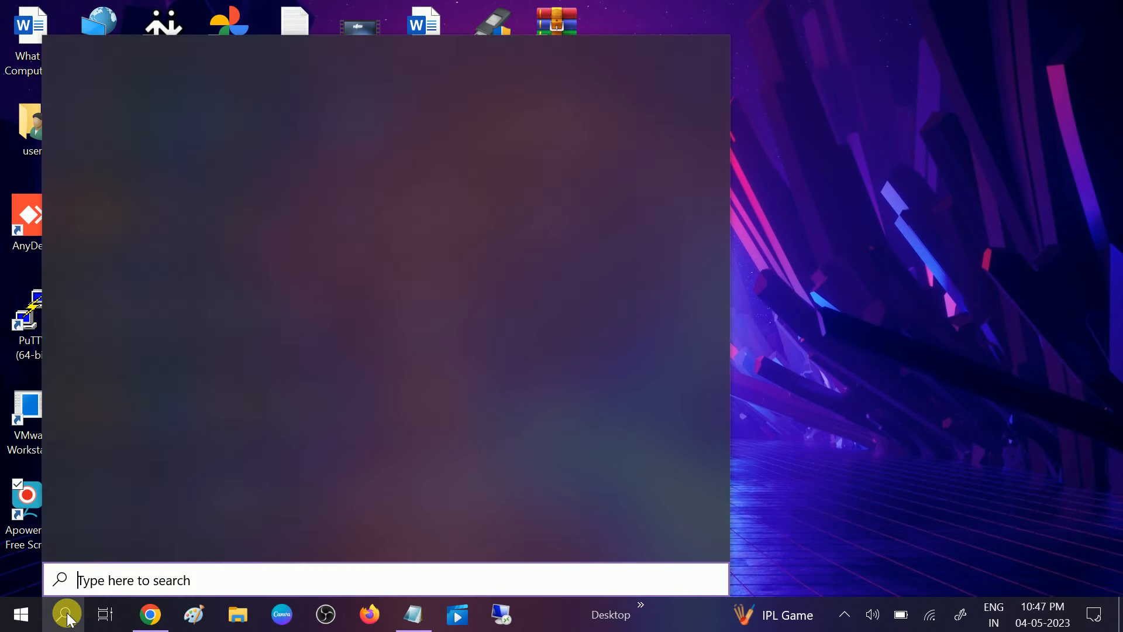
pyautogui.write('device Manager')
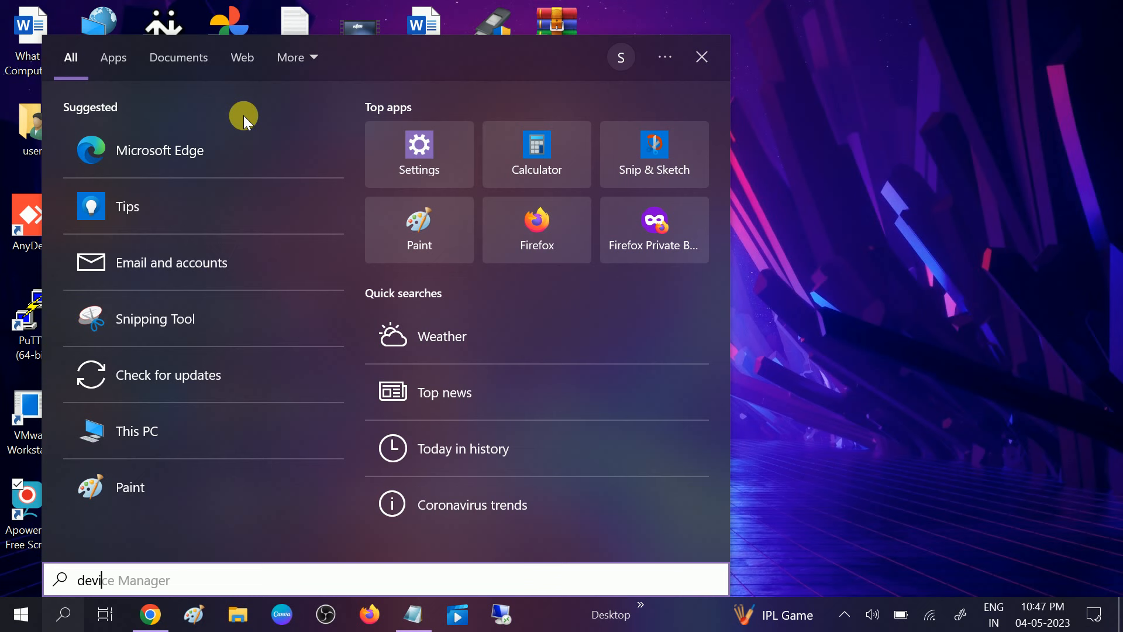
pyautogui.write('ce Manager')
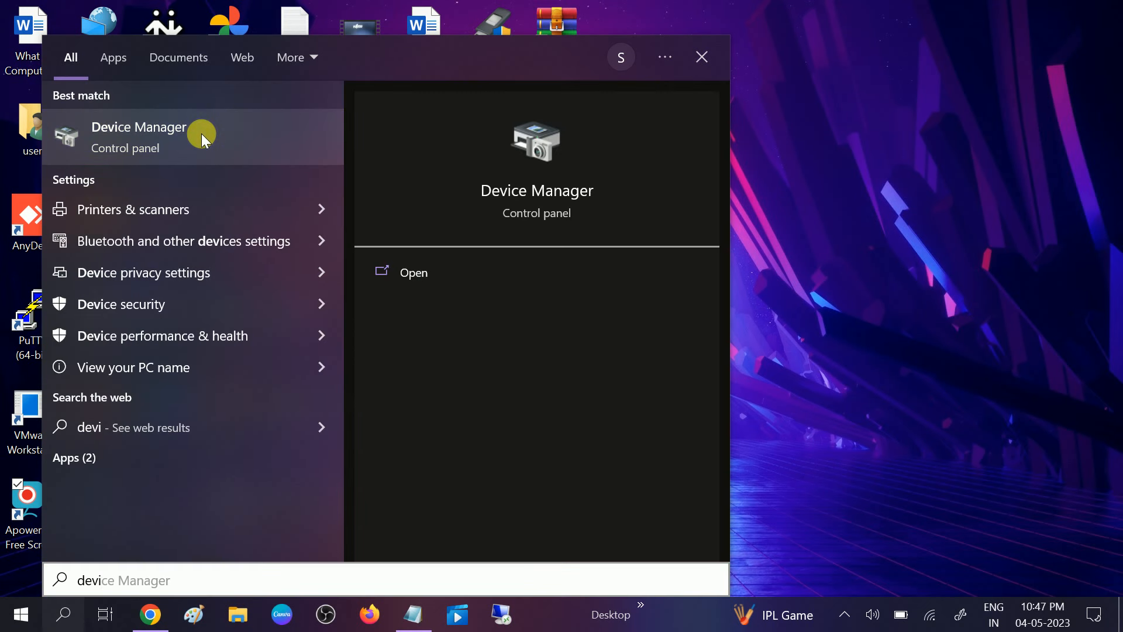
pyautogui.click(701, 56)
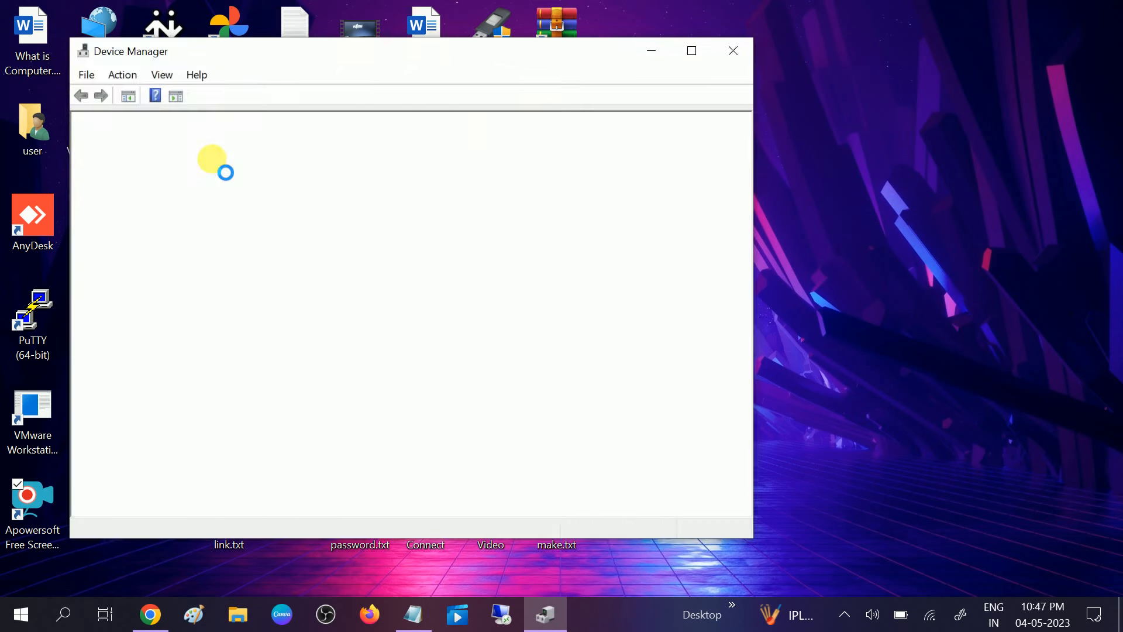
pyautogui.press('Win+r')
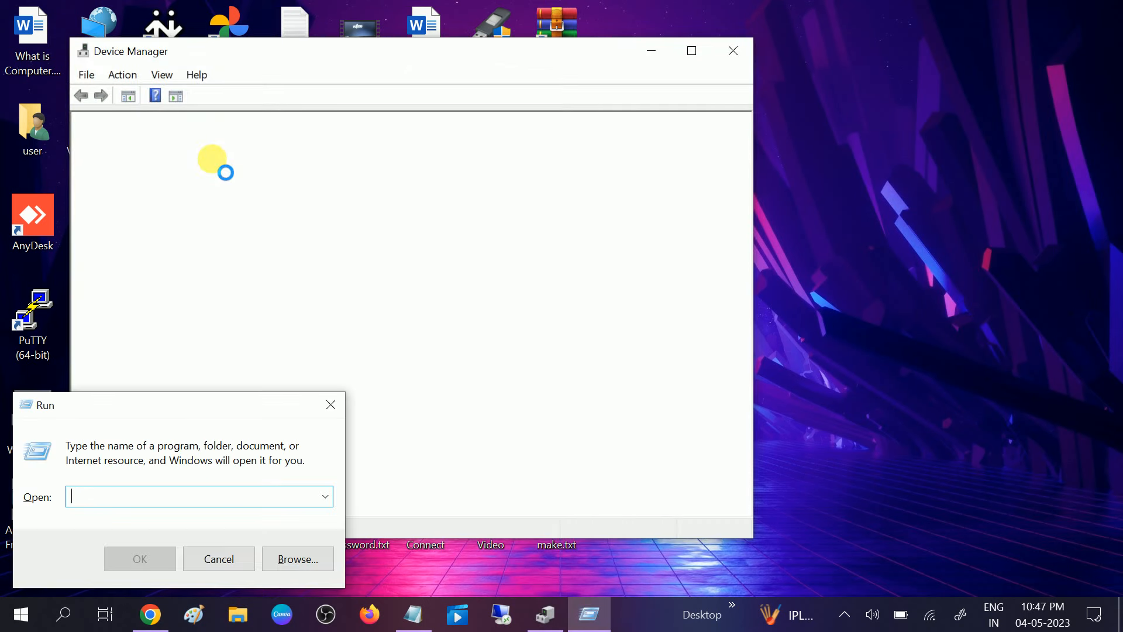
# Run devmgmt.msc to launch Device Manager and close the duplicate window.
pyautogui.write('d')
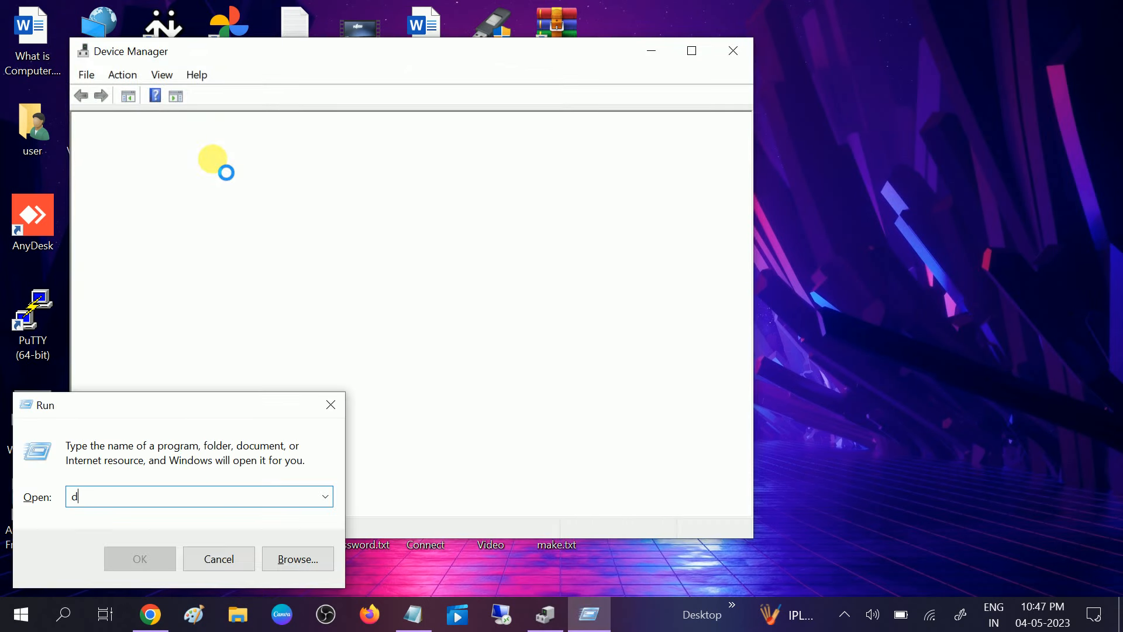
pyautogui.write('evm')
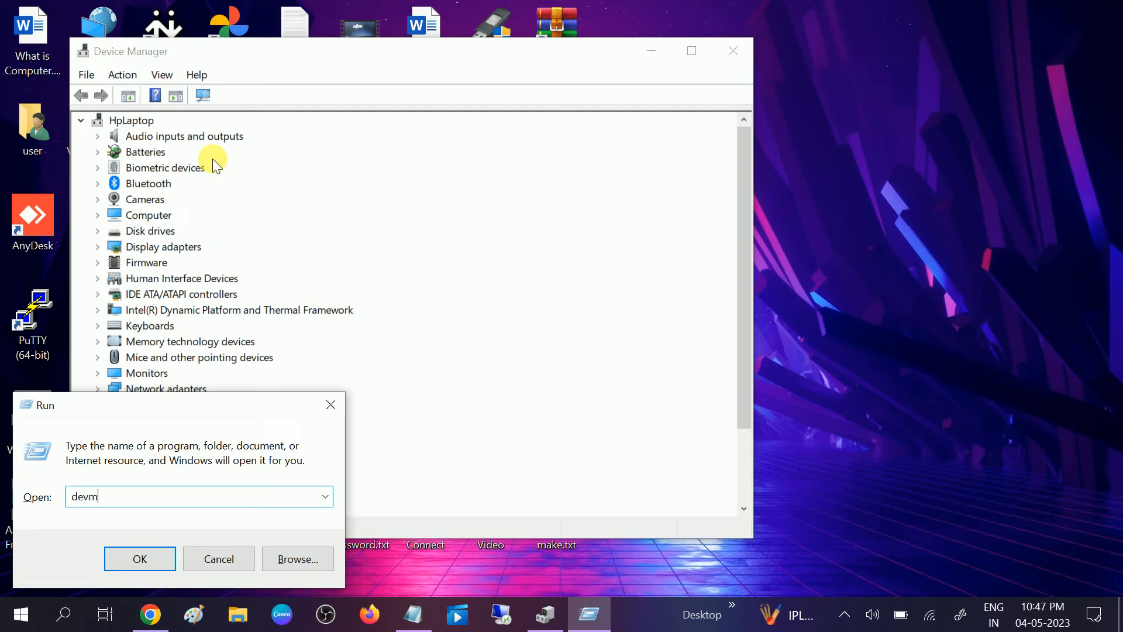
pyautogui.write('gmt.')
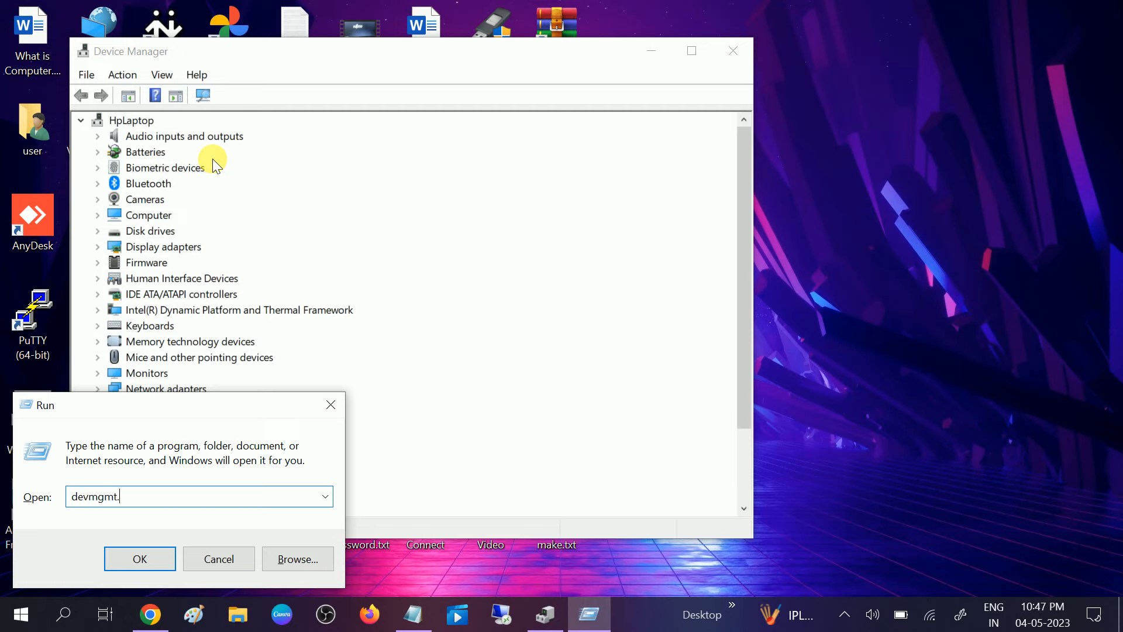
pyautogui.write('msc')
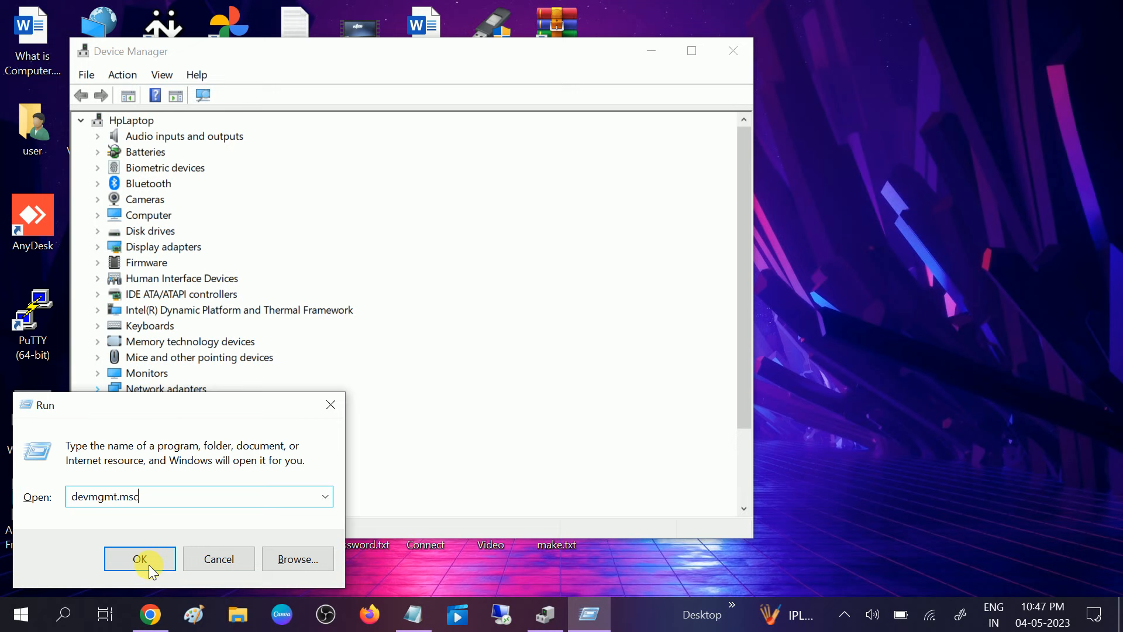
pyautogui.click(139, 559)
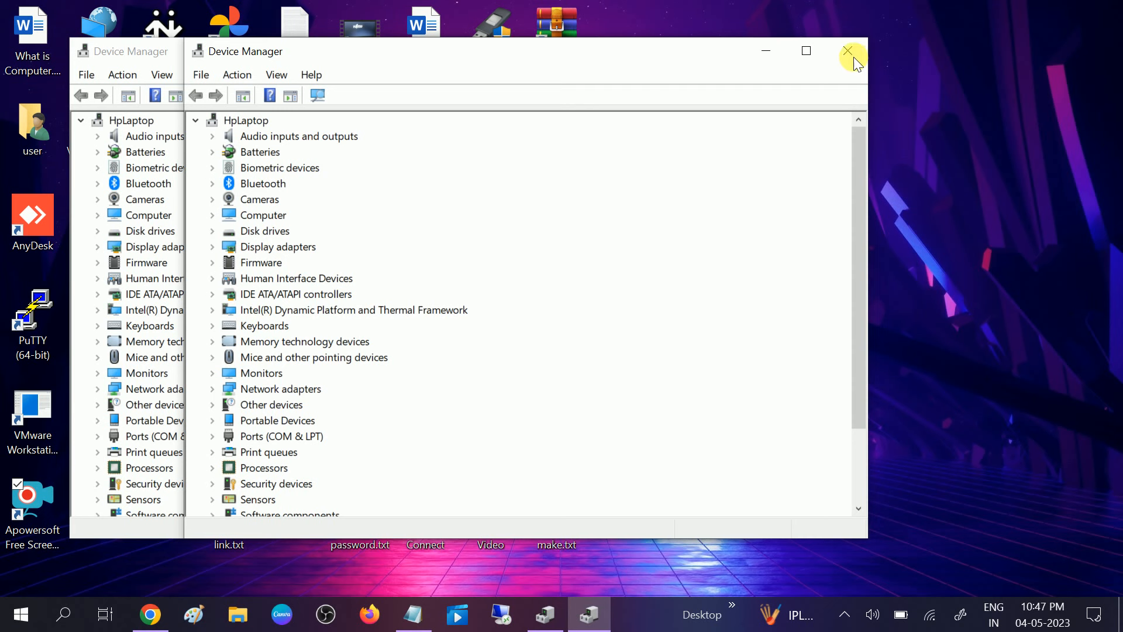
pyautogui.click(849, 52)
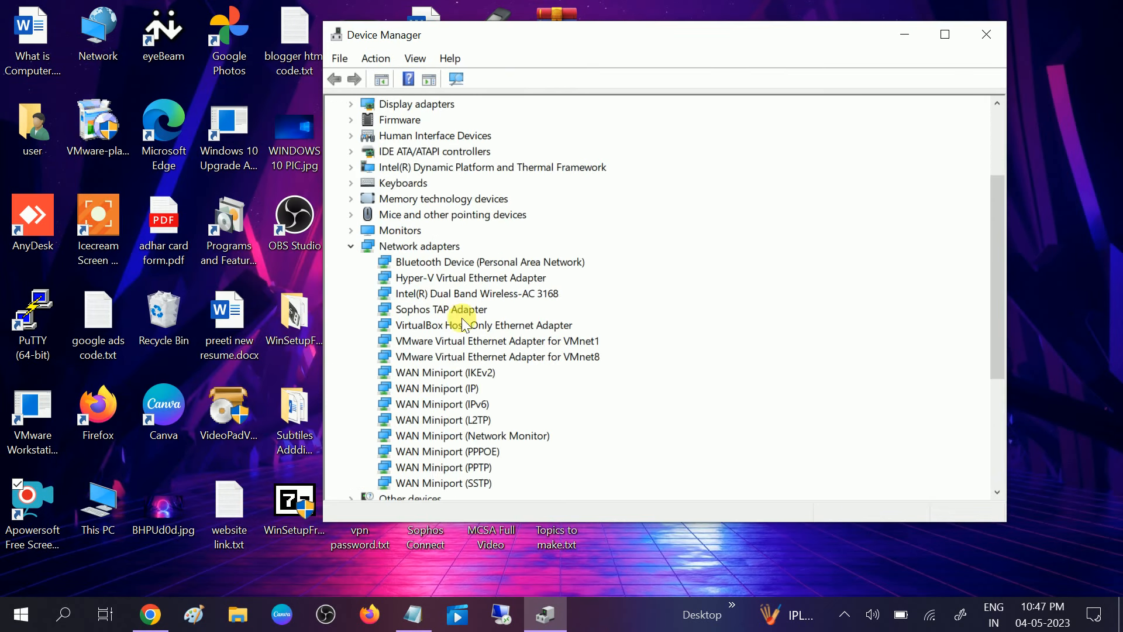
# Maximize Device Manager and show the context menu for Intel Dual Band Wireless-AC 3168.
pyautogui.click(944, 34)
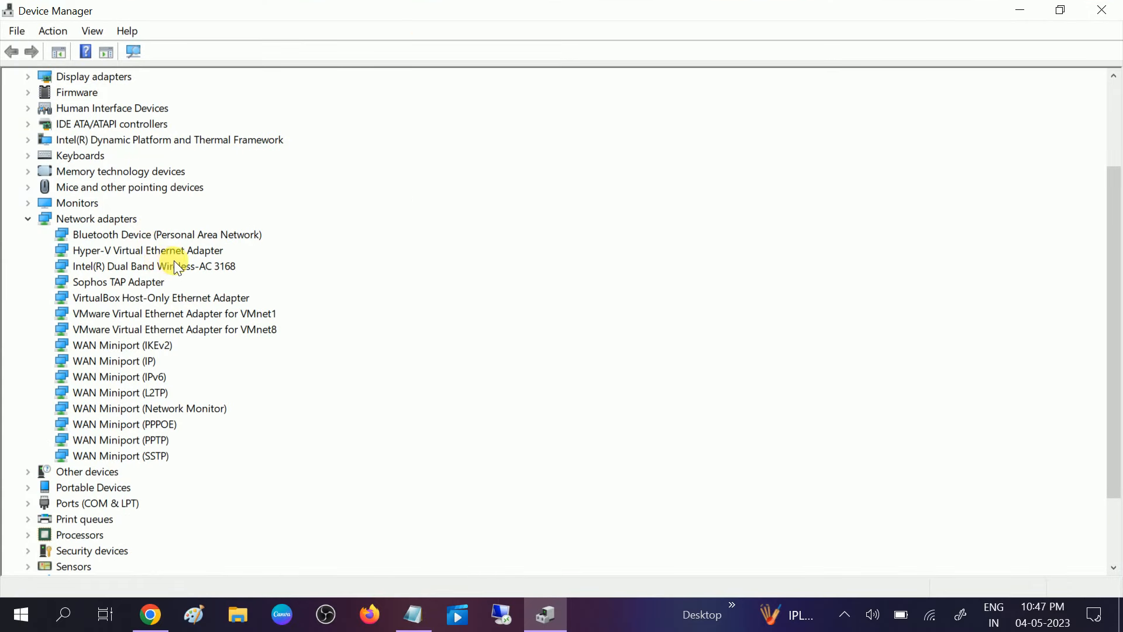
pyautogui.click(154, 266)
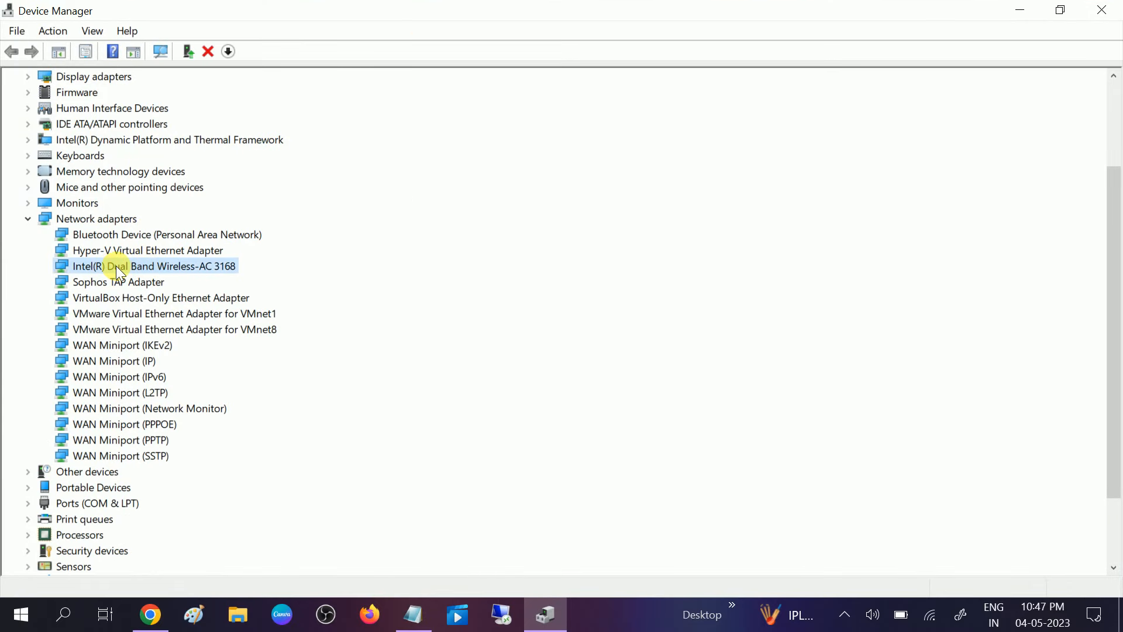
pyautogui.moveTo(178, 270)
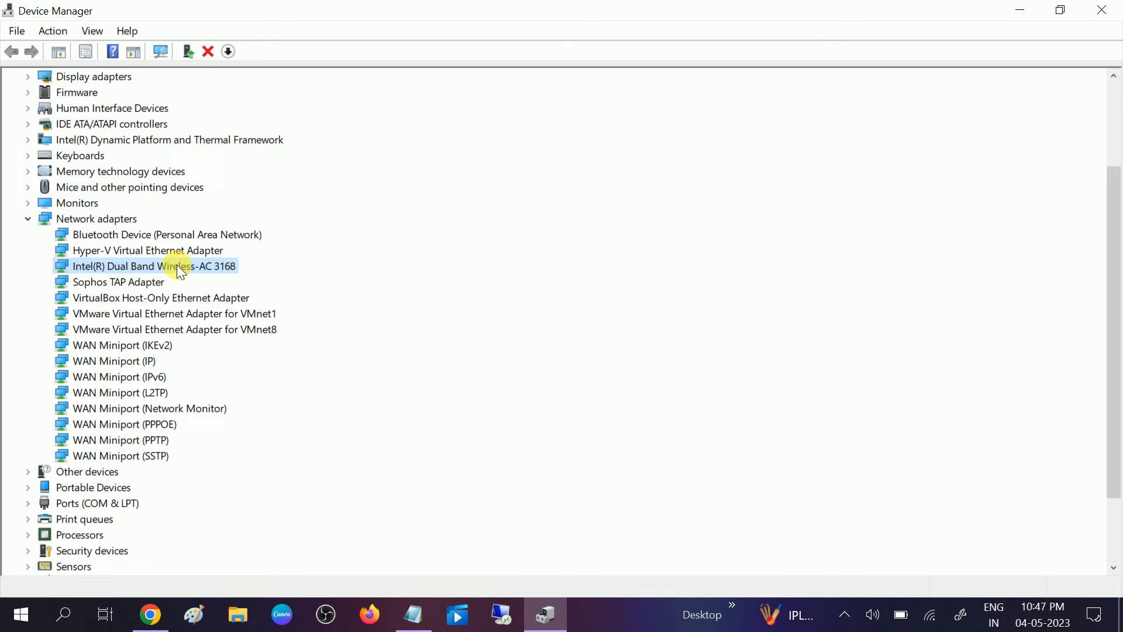
pyautogui.rightClick(155, 265)
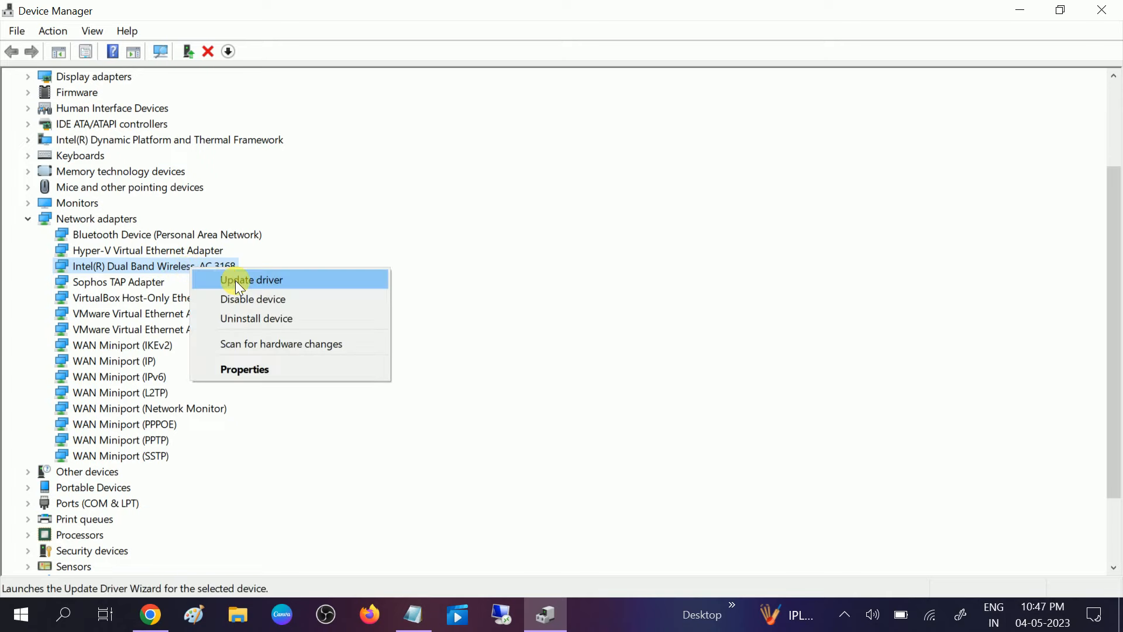
# Reach the compatible drivers list, pick the Intel Wireless-AC 3168 driver, then cancel the update.
pyautogui.click(250, 280)
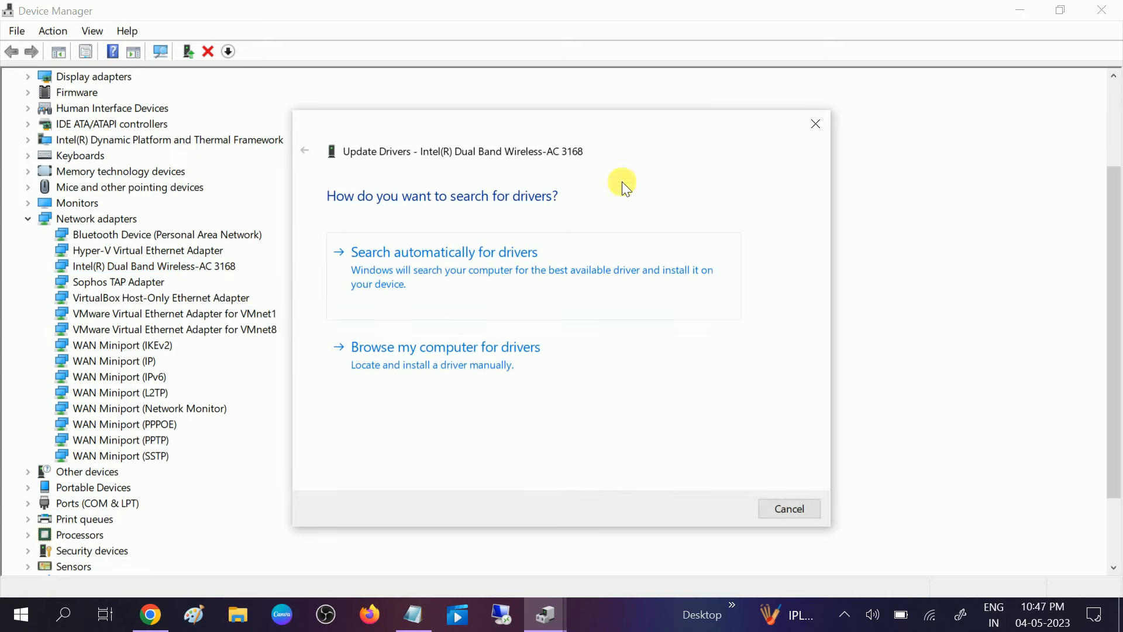
pyautogui.moveTo(446, 364)
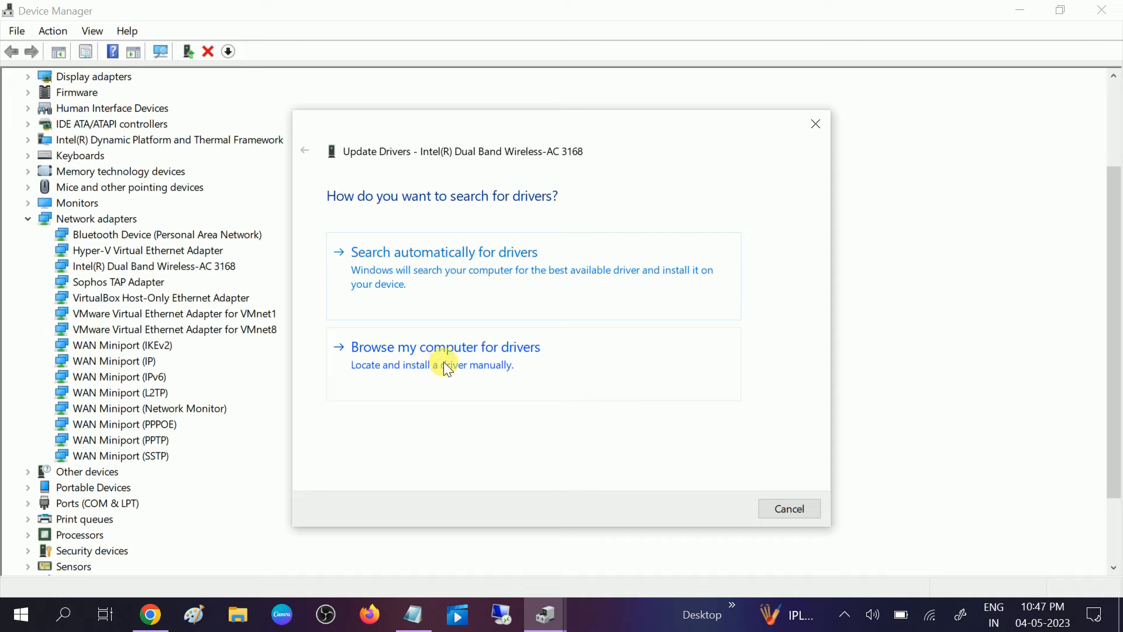
pyautogui.click(445, 346)
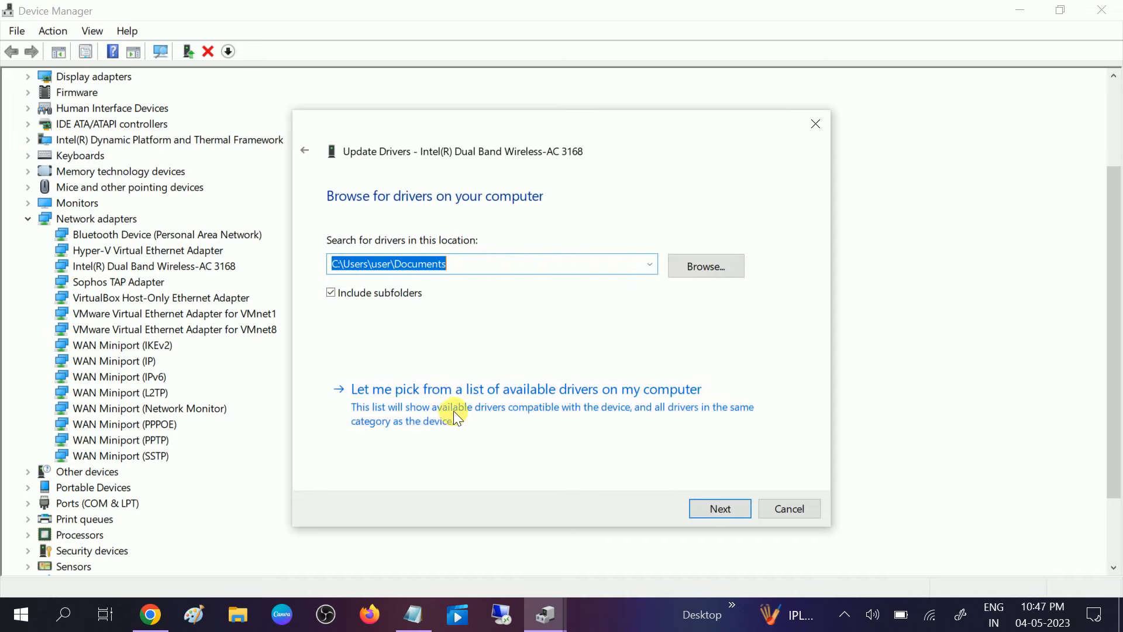
pyautogui.click(525, 388)
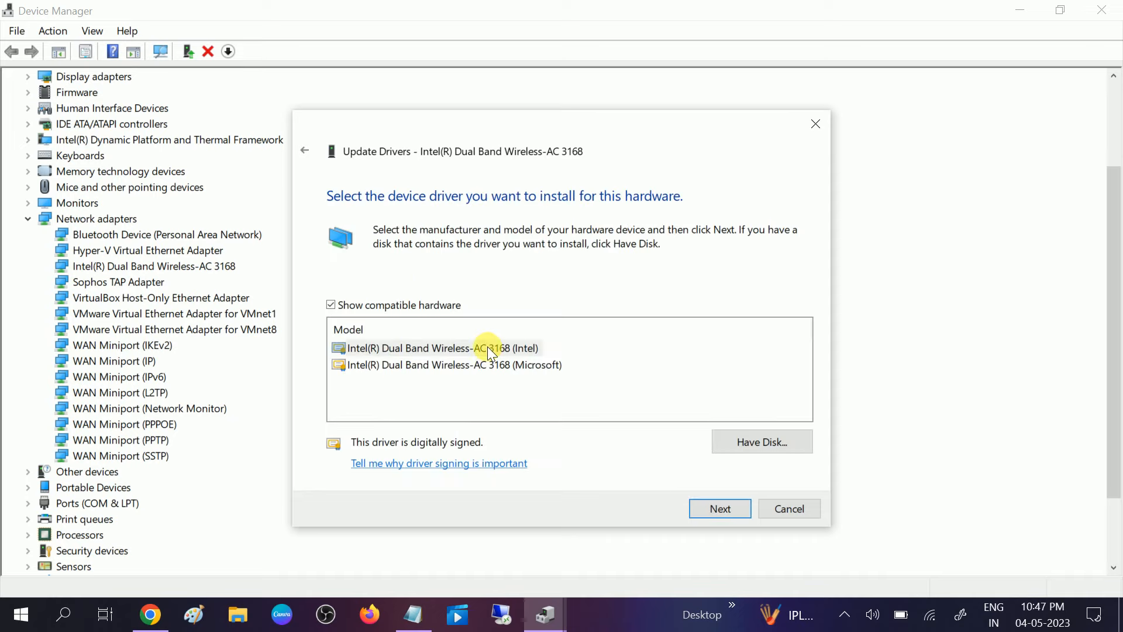
pyautogui.click(442, 348)
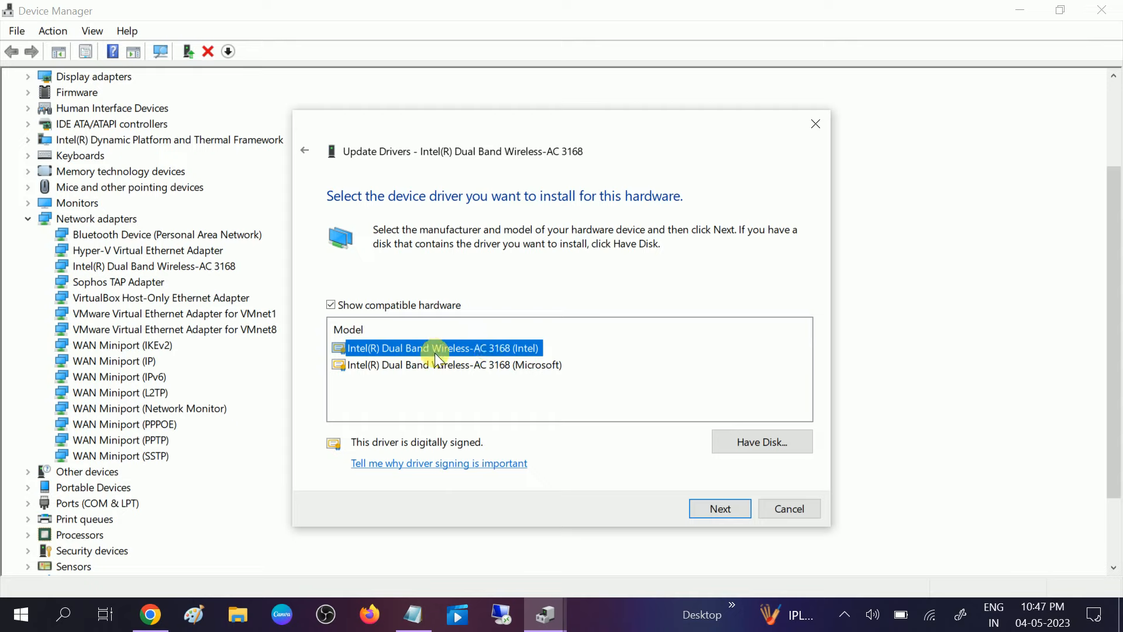
pyautogui.moveTo(426, 375)
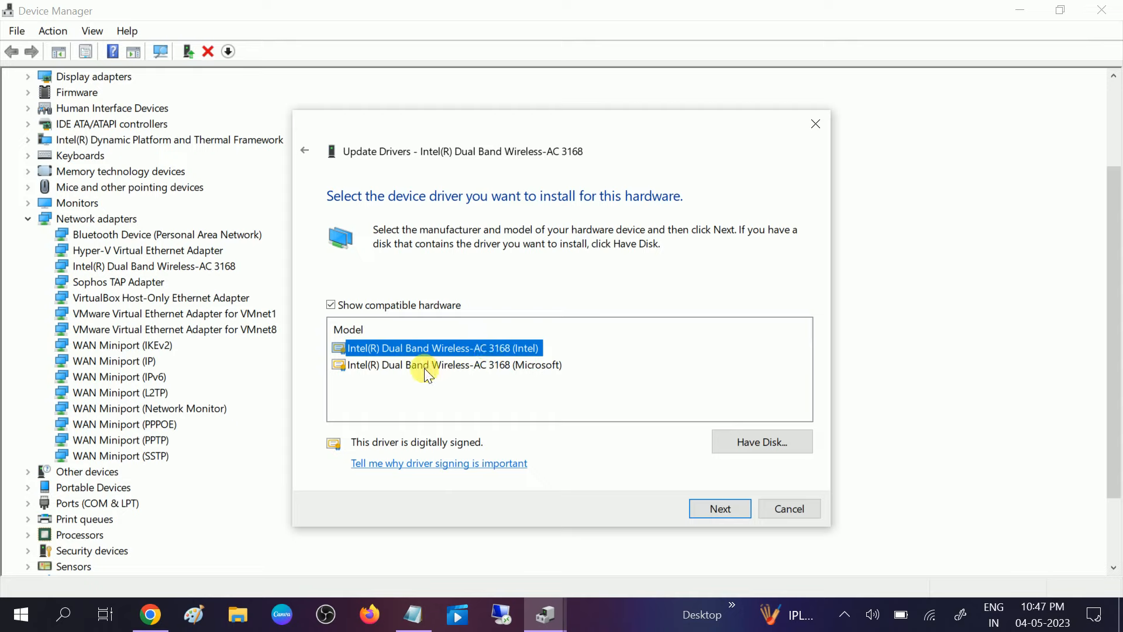
pyautogui.moveTo(718, 307)
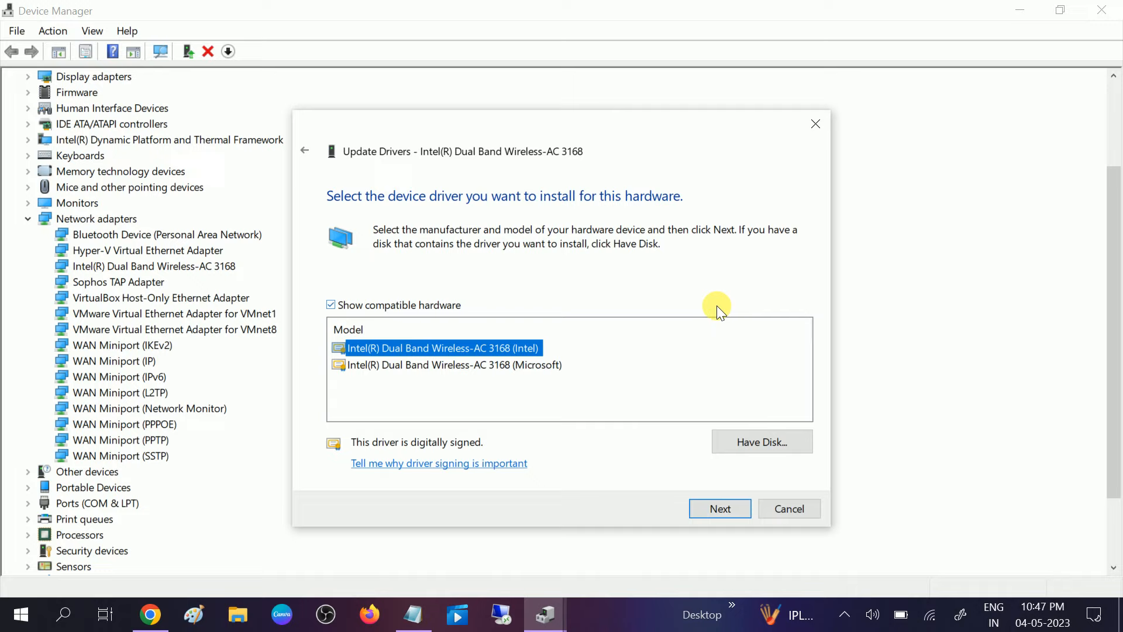
pyautogui.moveTo(815, 123)
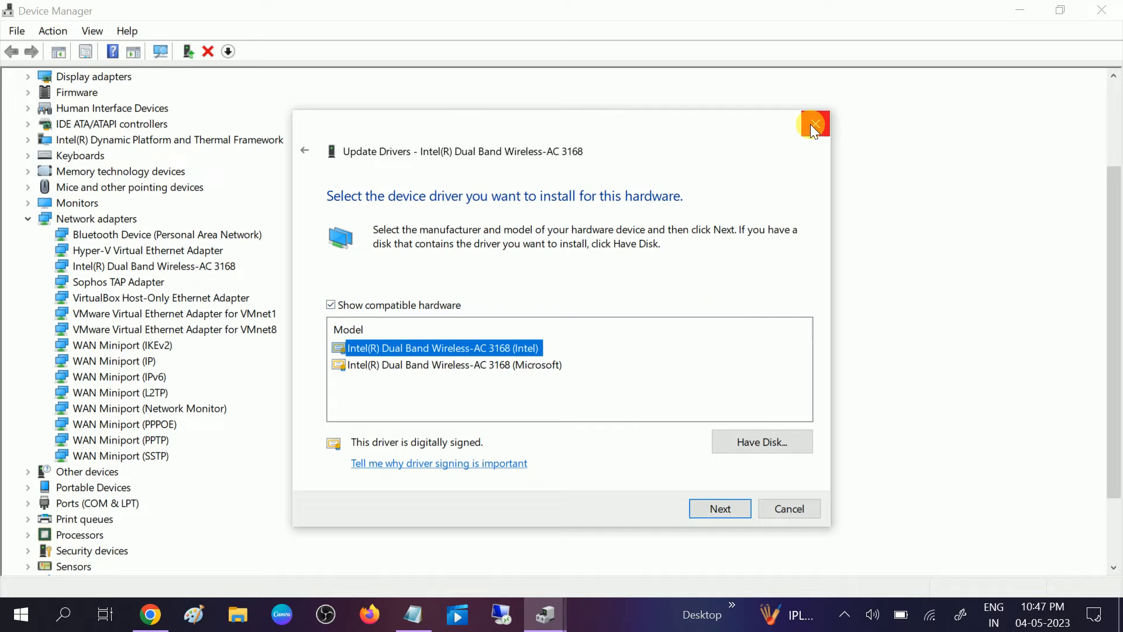
pyautogui.click(815, 123)
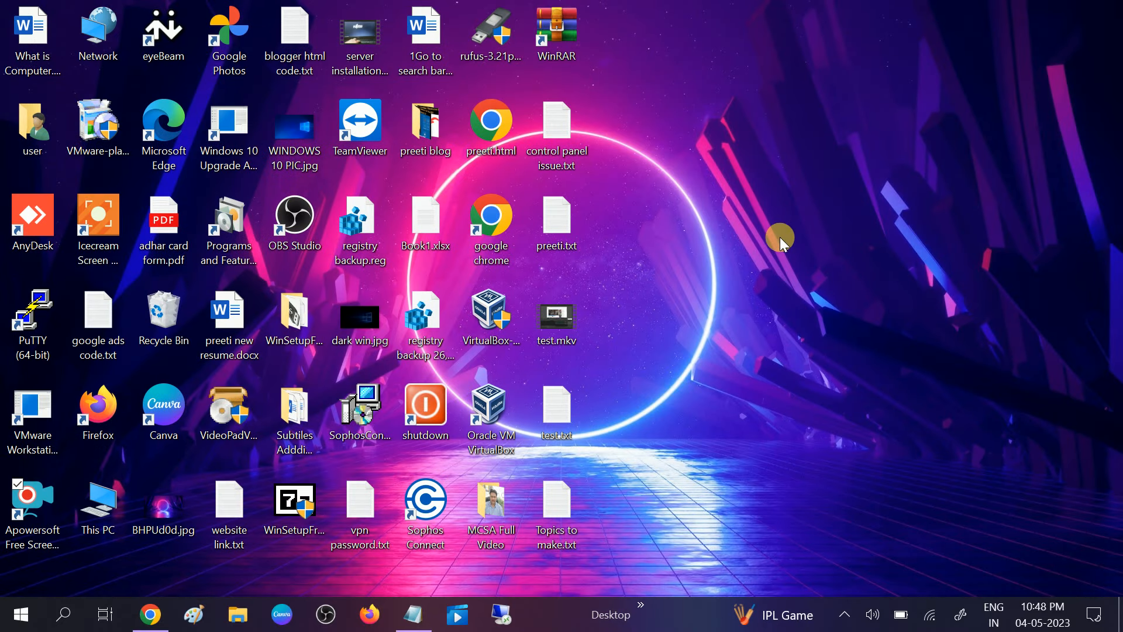
# Search for 'cmd' and launch Command Prompt as administrator.
pyautogui.click(62, 614)
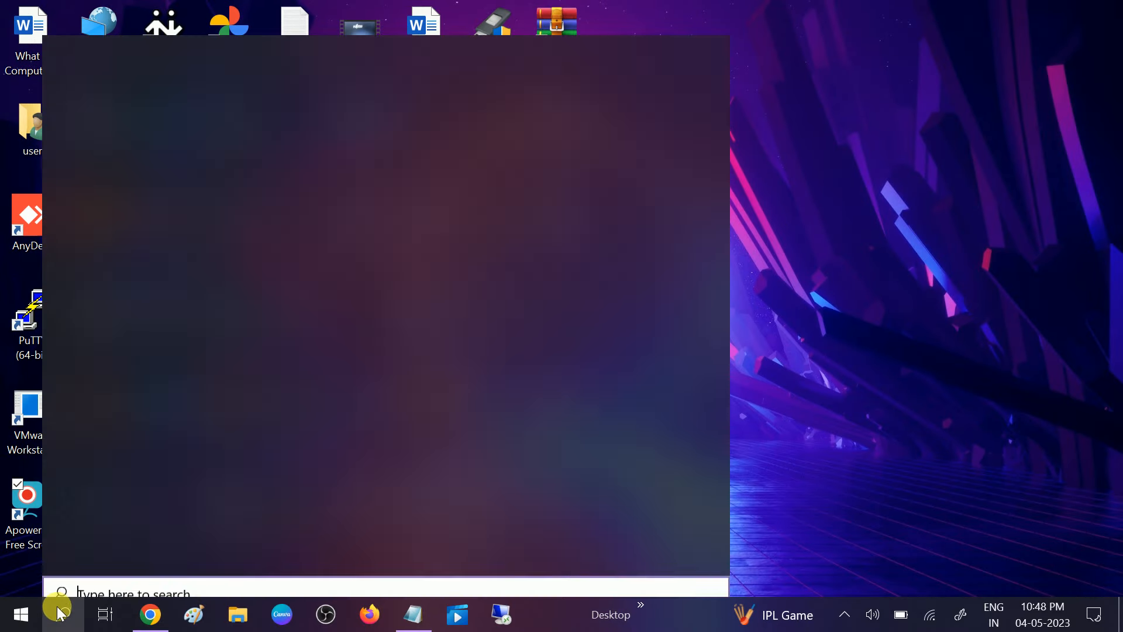
pyautogui.write('cmd')
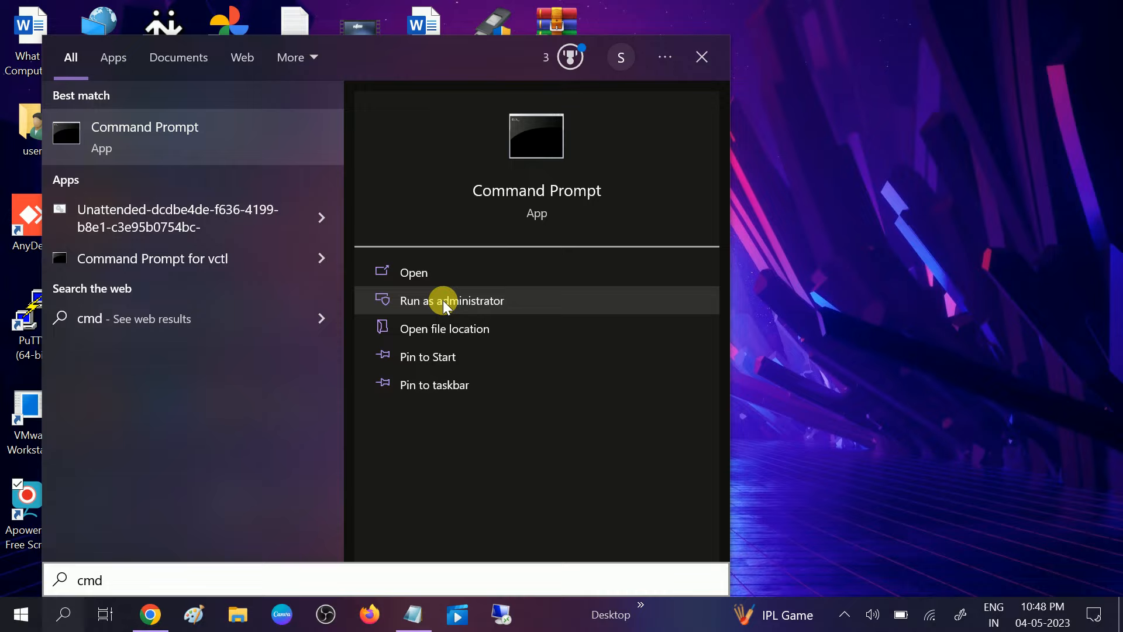
pyautogui.moveTo(451, 300)
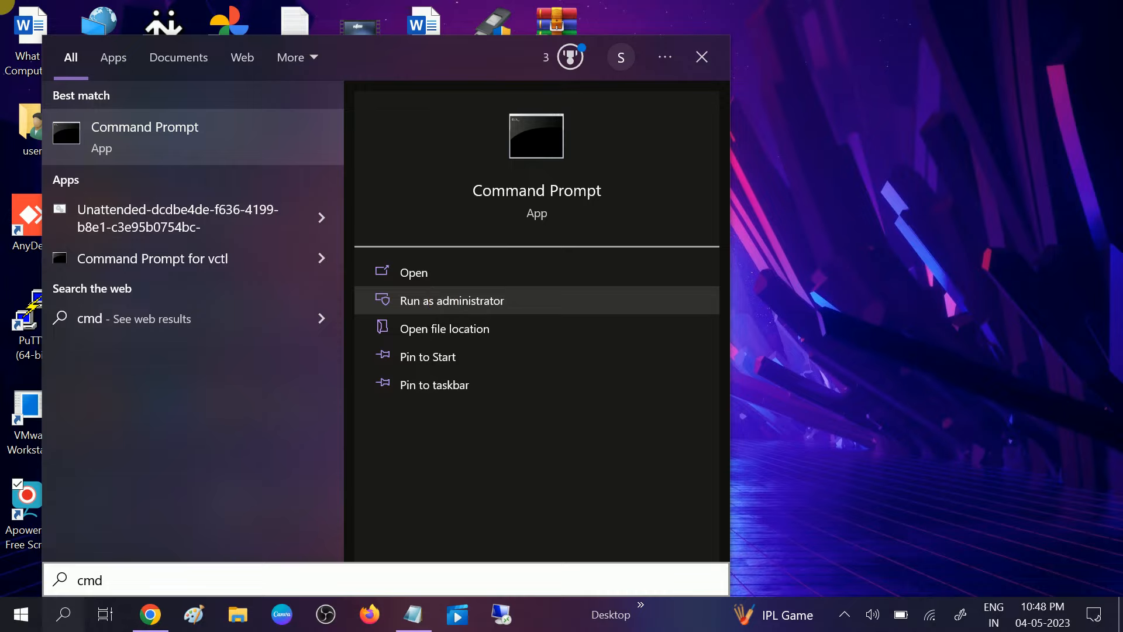
pyautogui.click(452, 301)
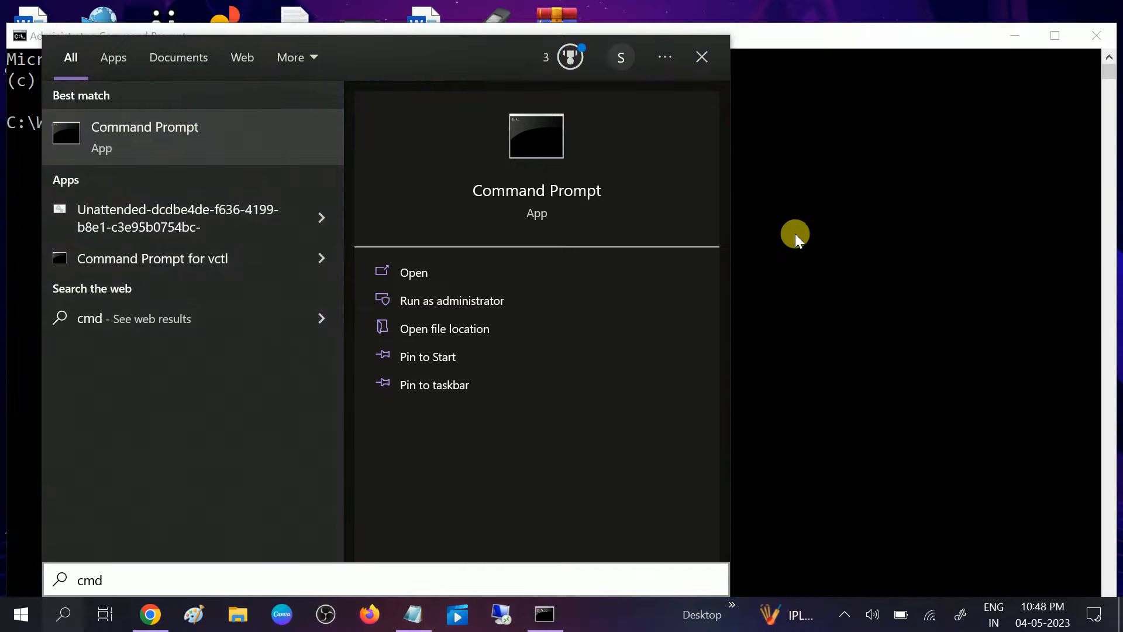
pyautogui.click(452, 301)
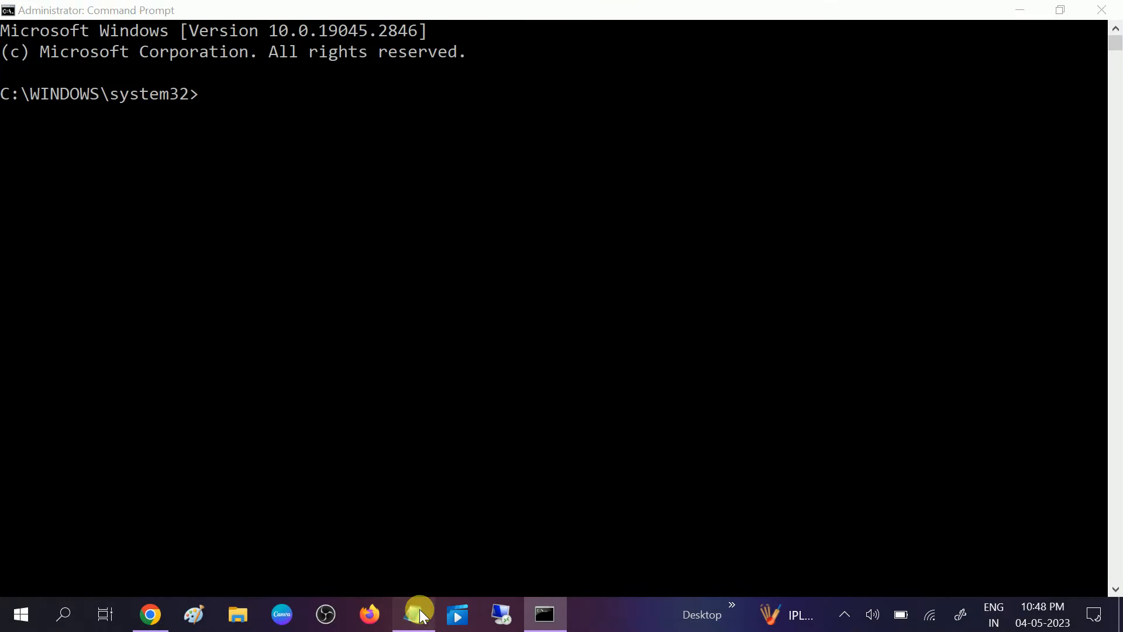
# Run 'netsh winsock reset' and then 'ipconfig /flushdns' in the admin prompt.
pyautogui.click(415, 614)
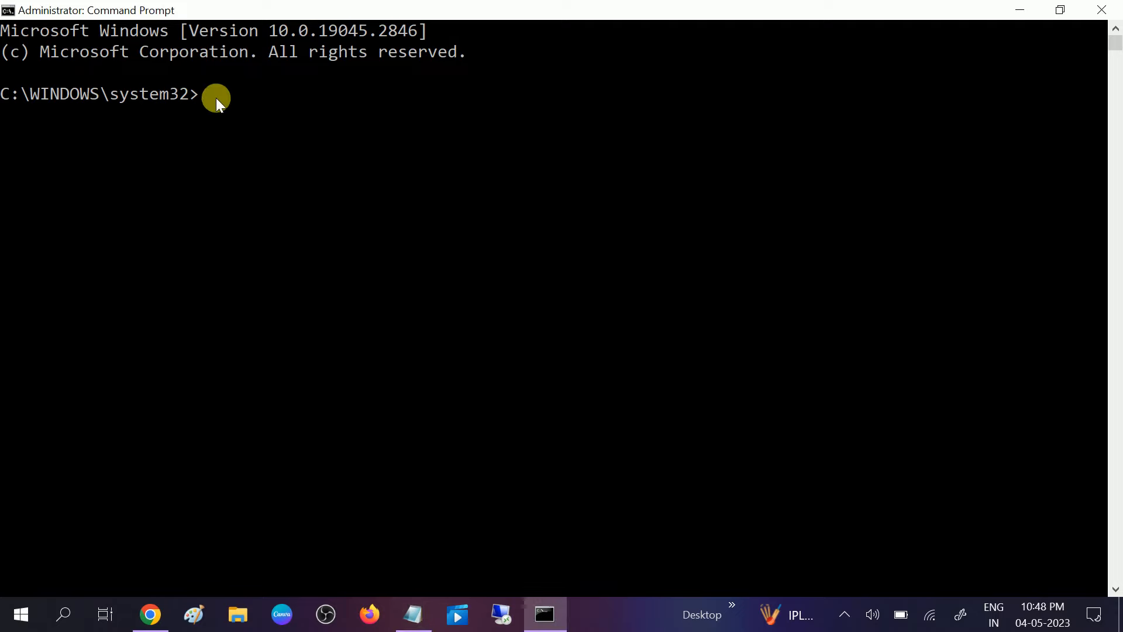
pyautogui.write('netsh winsock reset')
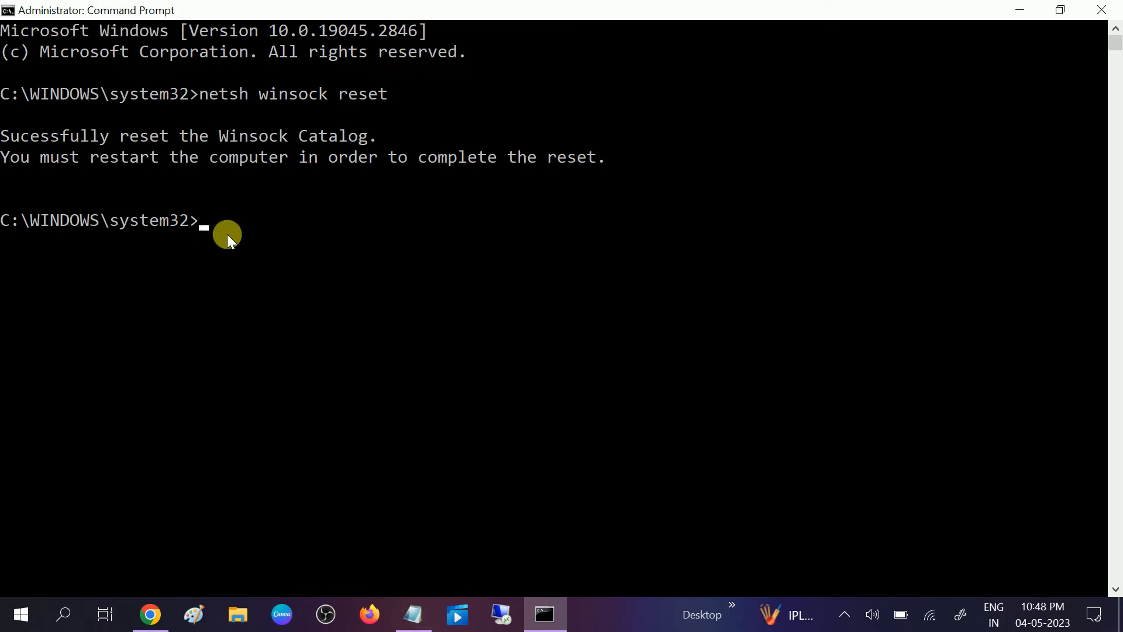
pyautogui.write('ipconfig /flushdns')
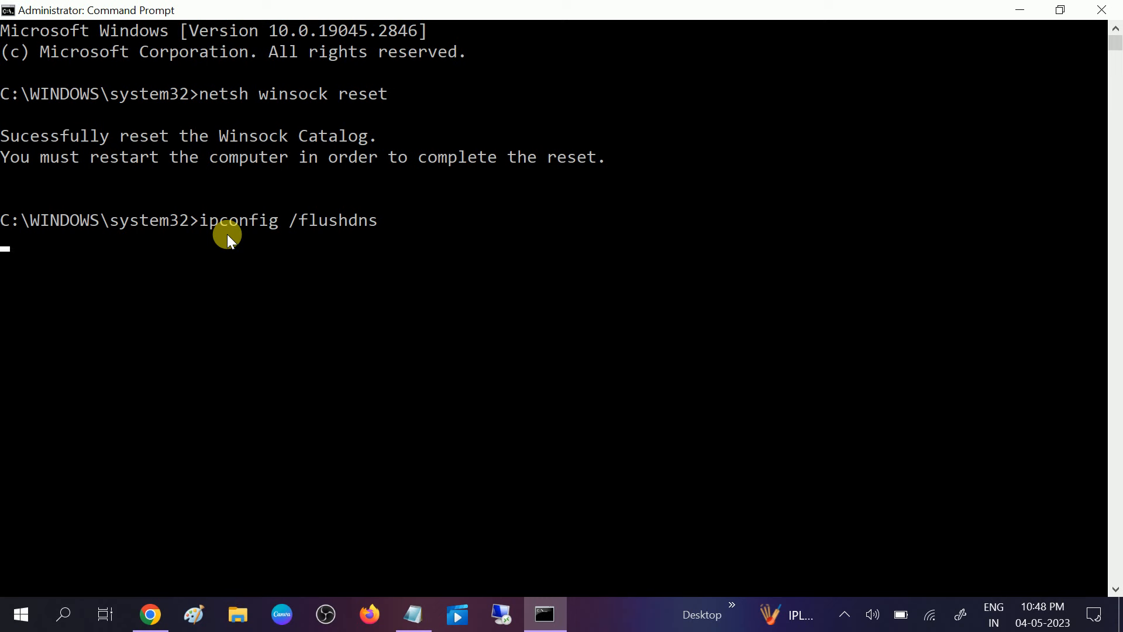
pyautogui.press('Return')
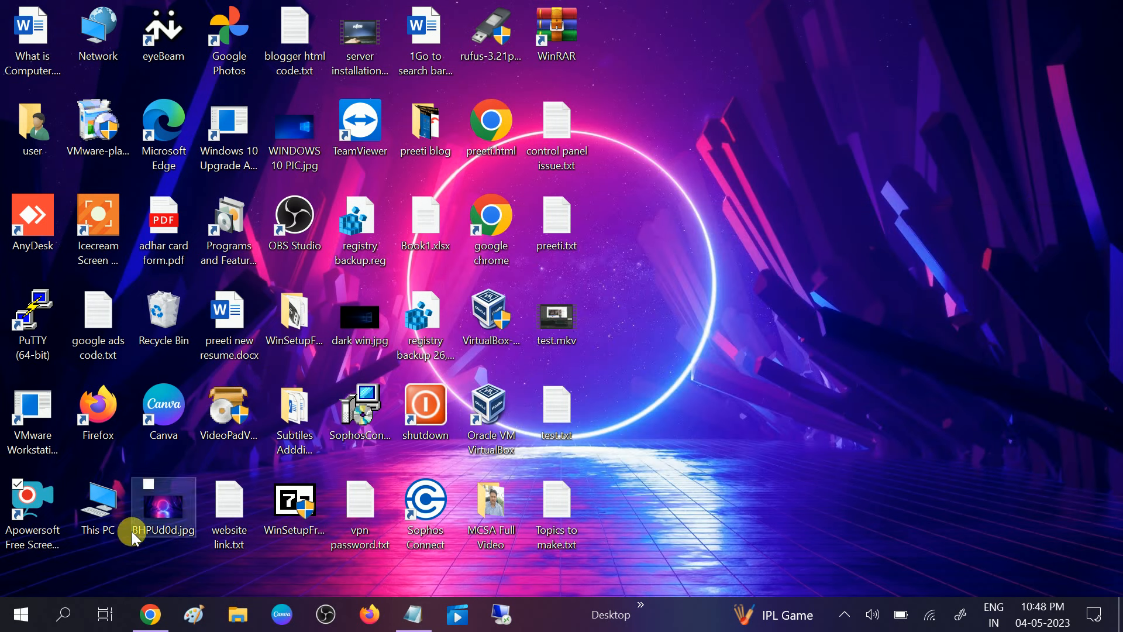
pyautogui.click(20, 614)
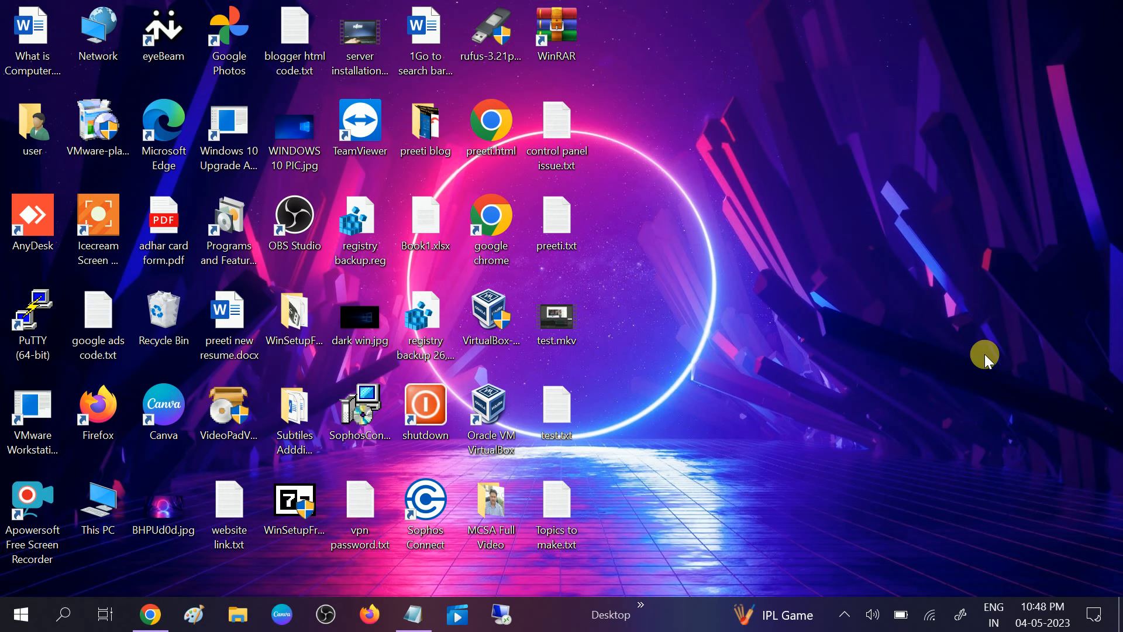
pyautogui.click(33, 510)
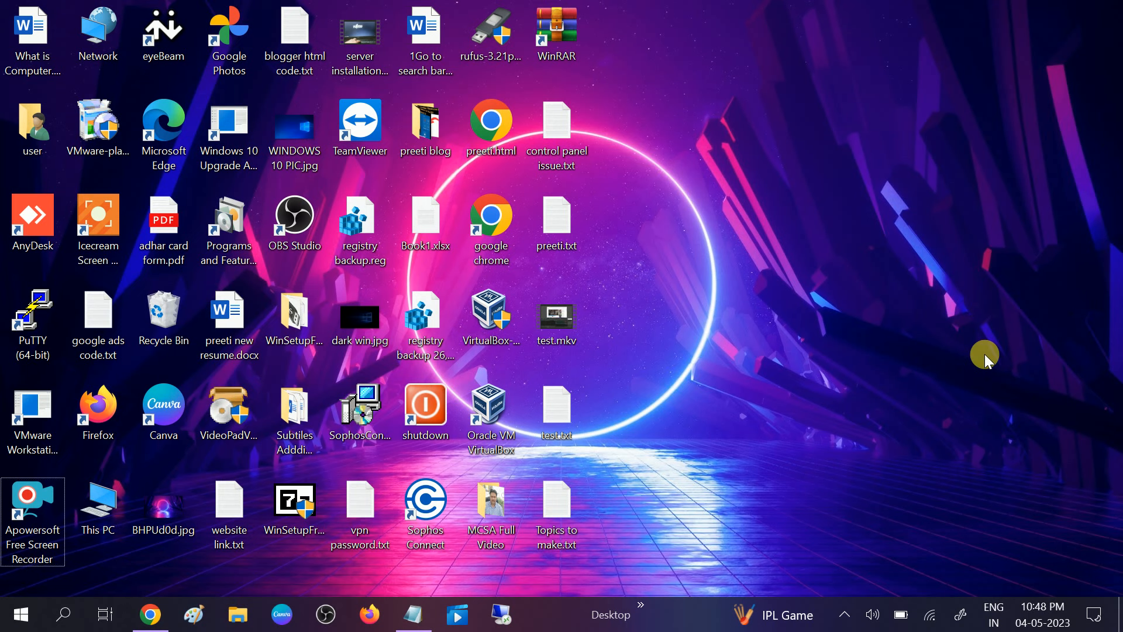